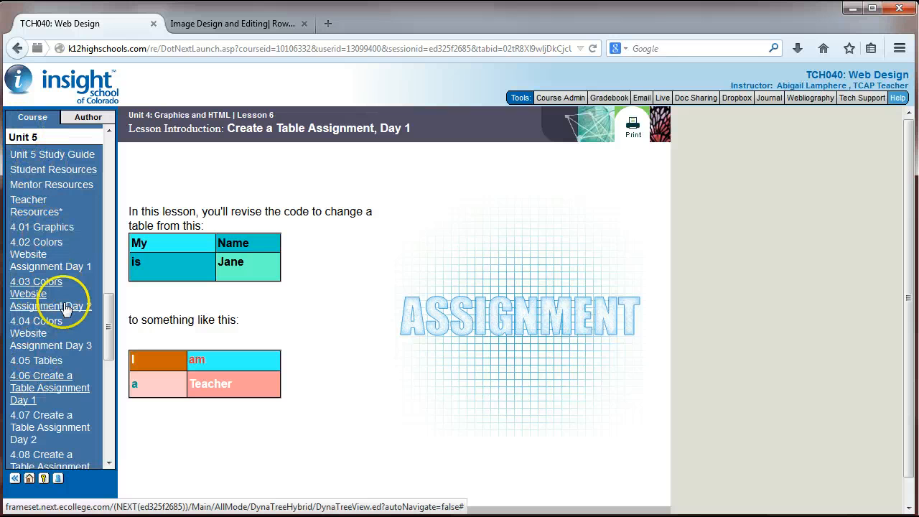
mouse_move(43, 424)
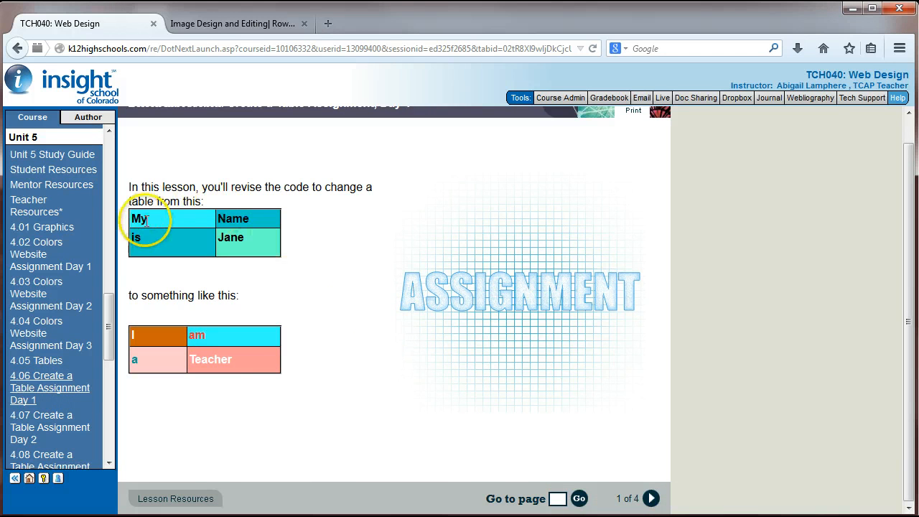
mouse_move(128, 215)
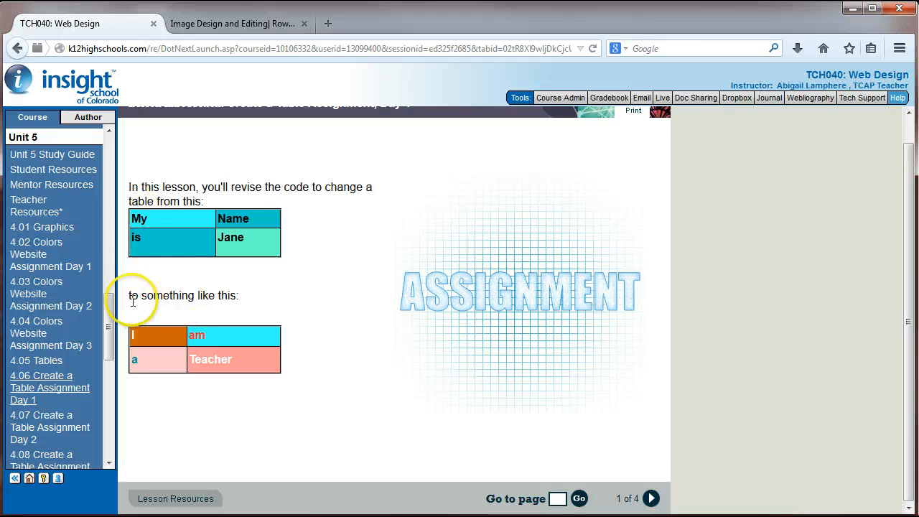
mouse_move(128, 341)
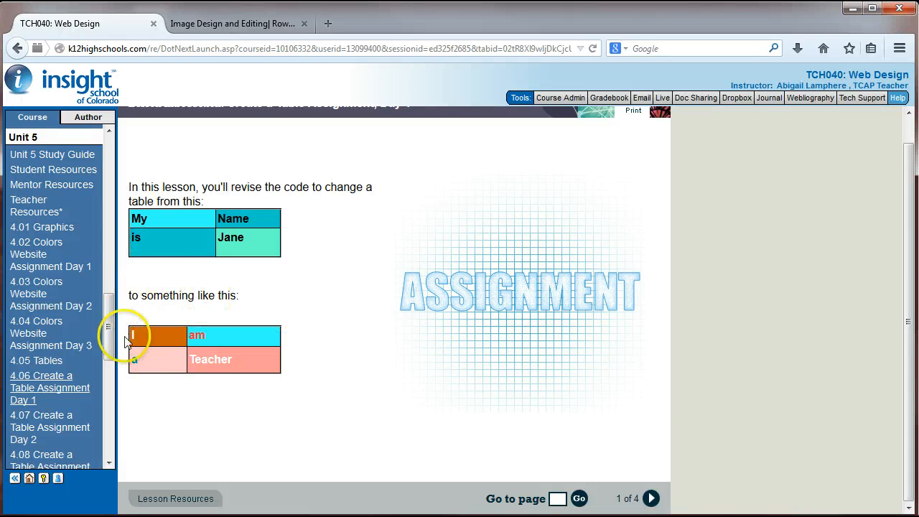
mouse_move(305, 411)
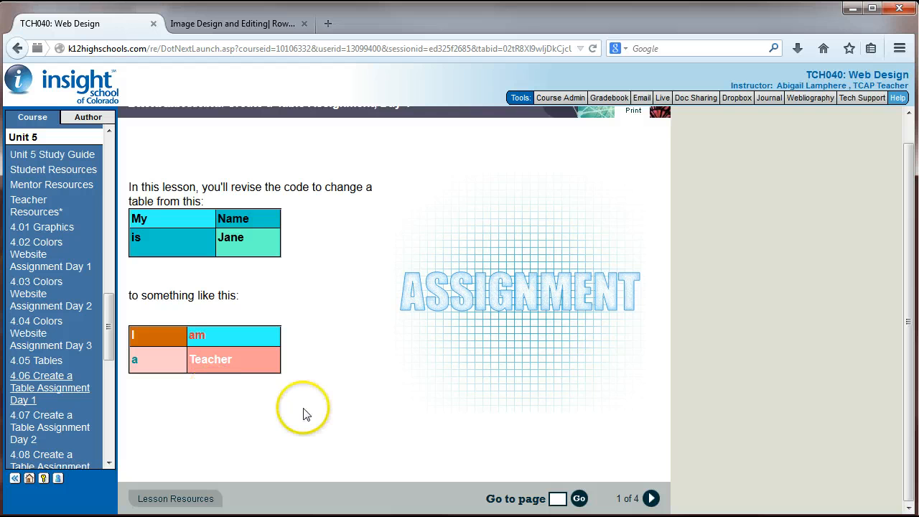
mouse_move(244, 398)
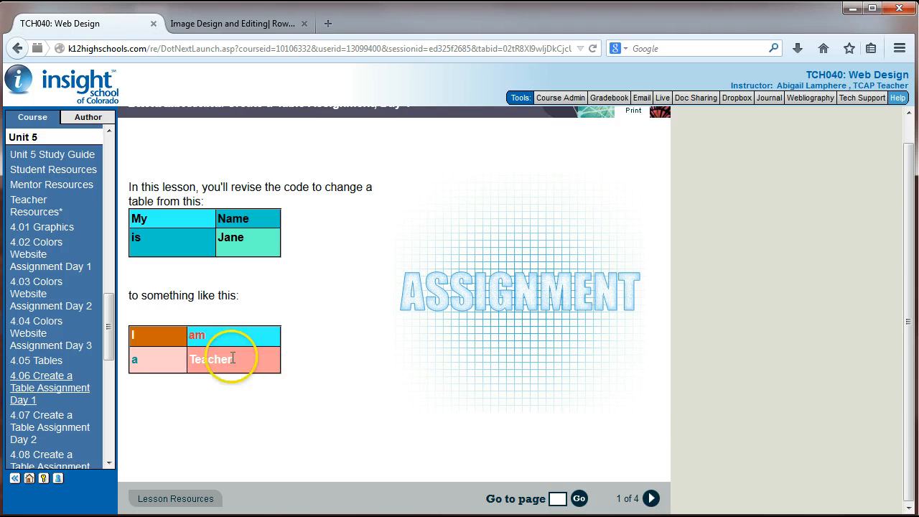
mouse_move(403, 470)
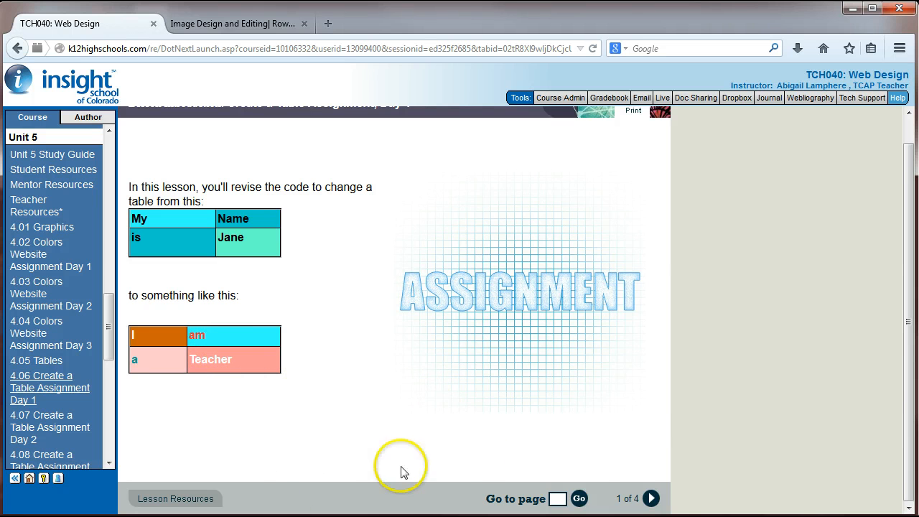
Advance to the Use What You Know page and open the Table Code window.
left_click(650, 498)
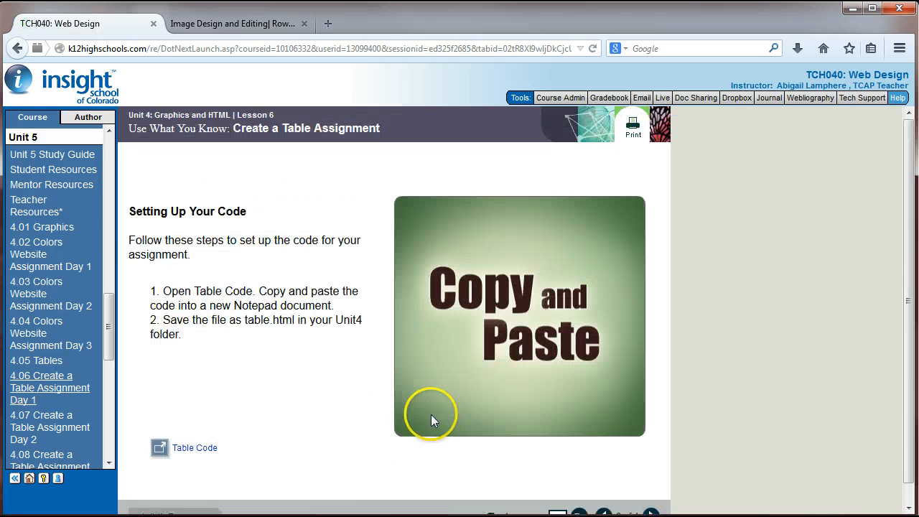
mouse_move(184, 281)
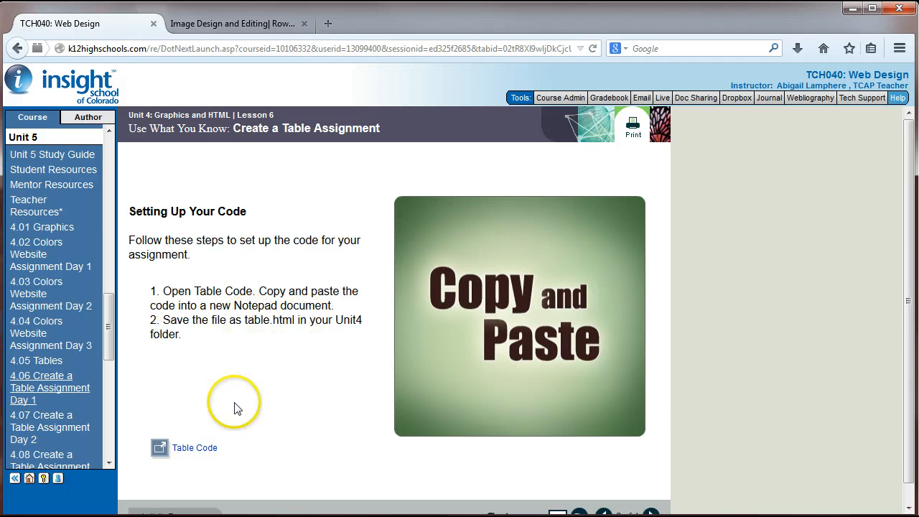
double_click(349, 320)
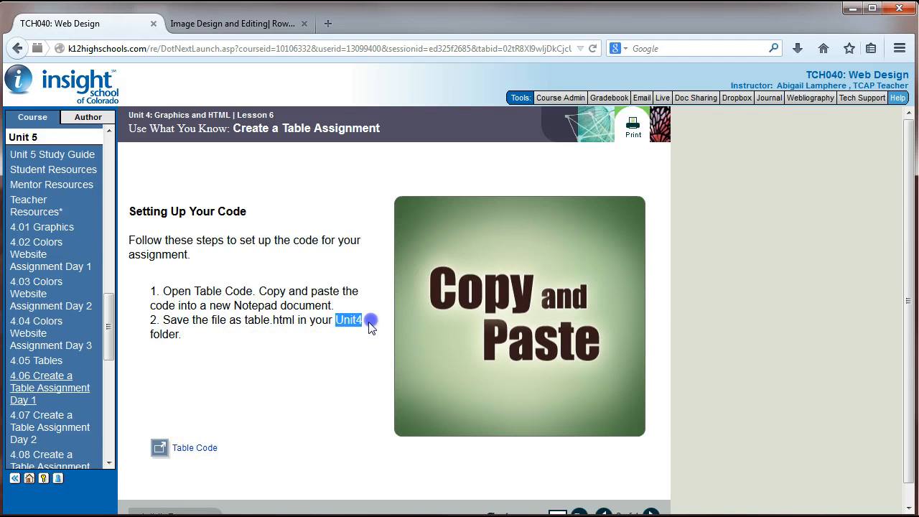
left_click(339, 321)
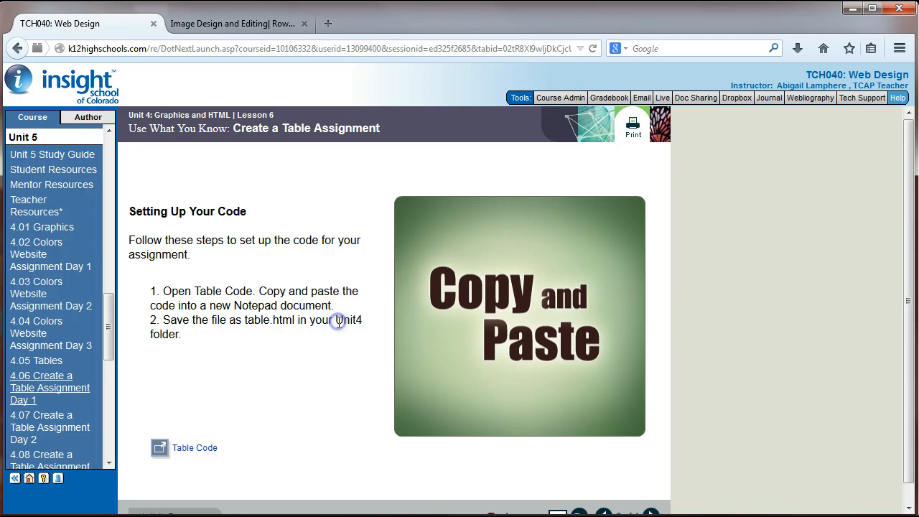
double_click(348, 321)
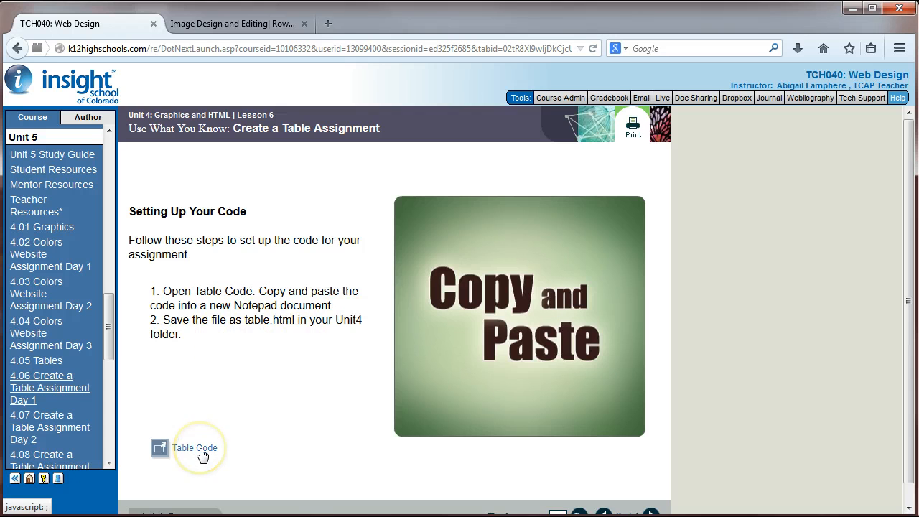
left_click(196, 447)
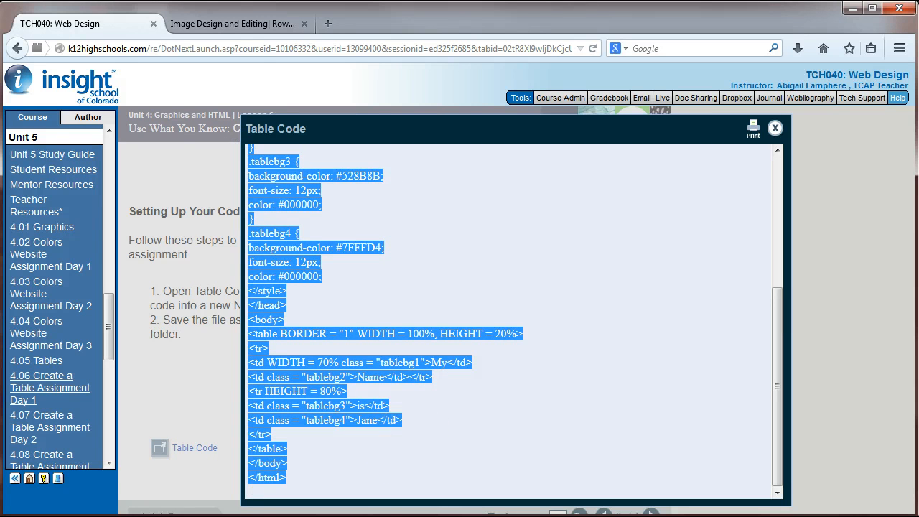
Paste the copied table code into a new untitled Notepad document.
left_click(8, 506)
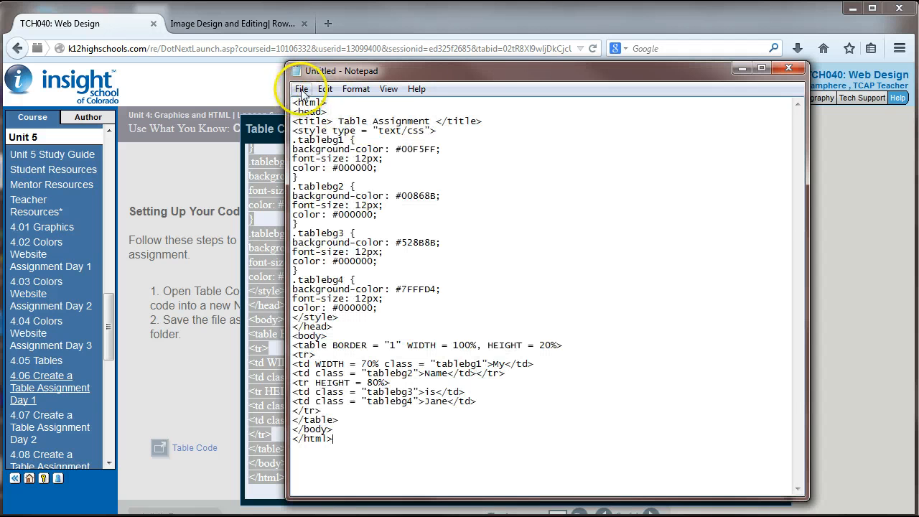
left_click(302, 89)
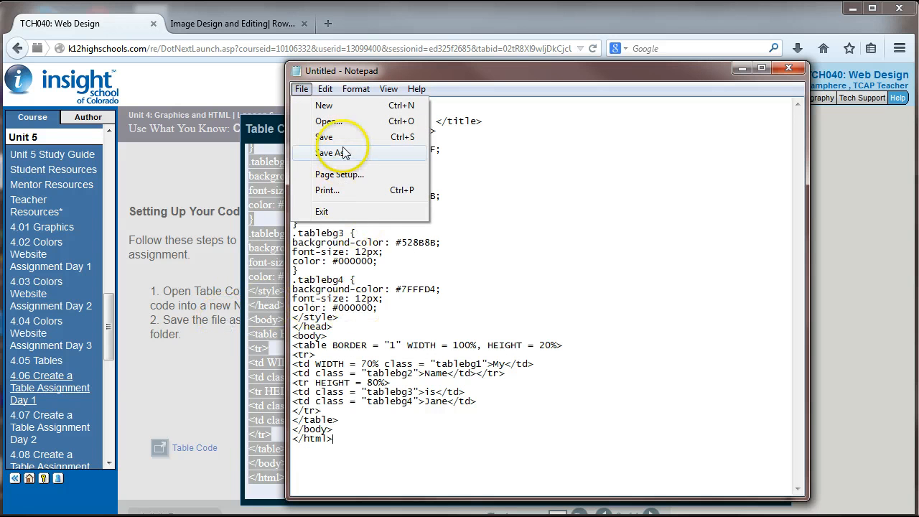
Save the document as table.html in the Fall 2014 Portfolio Unit4 folder.
left_click(332, 153)
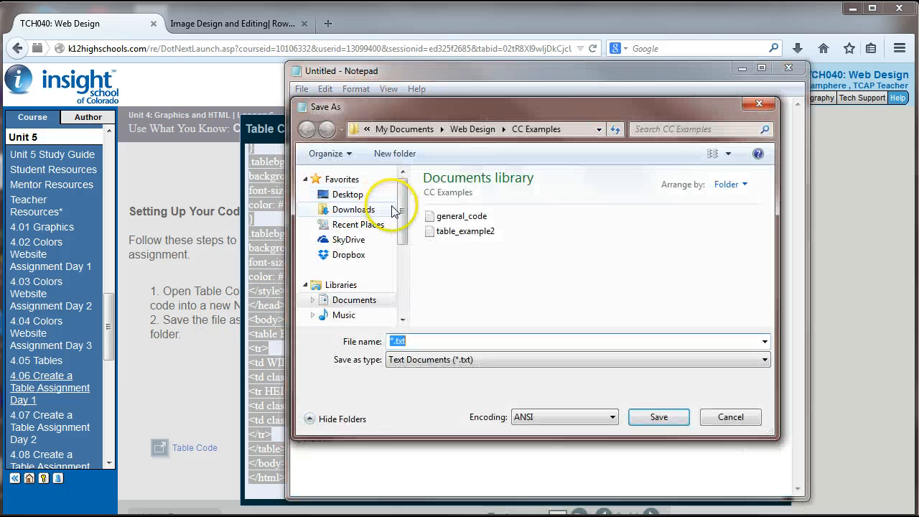
left_click(306, 130)
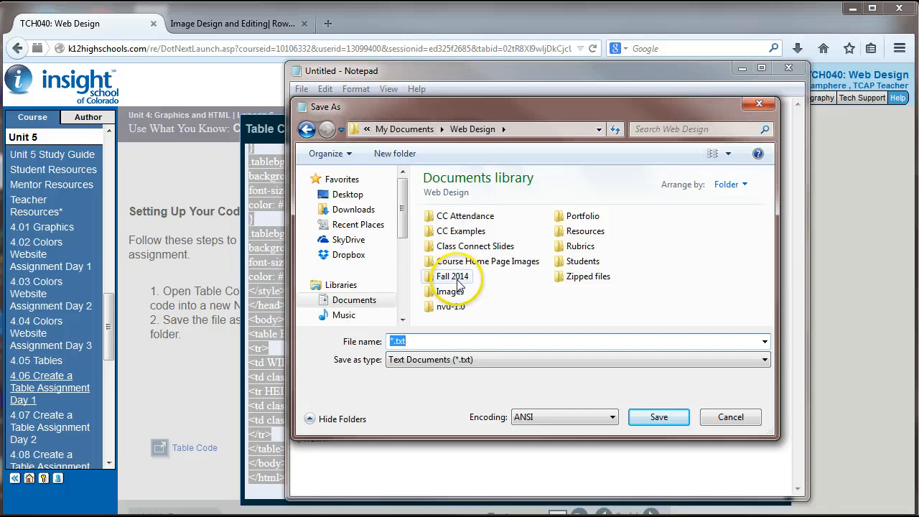
double_click(447, 276)
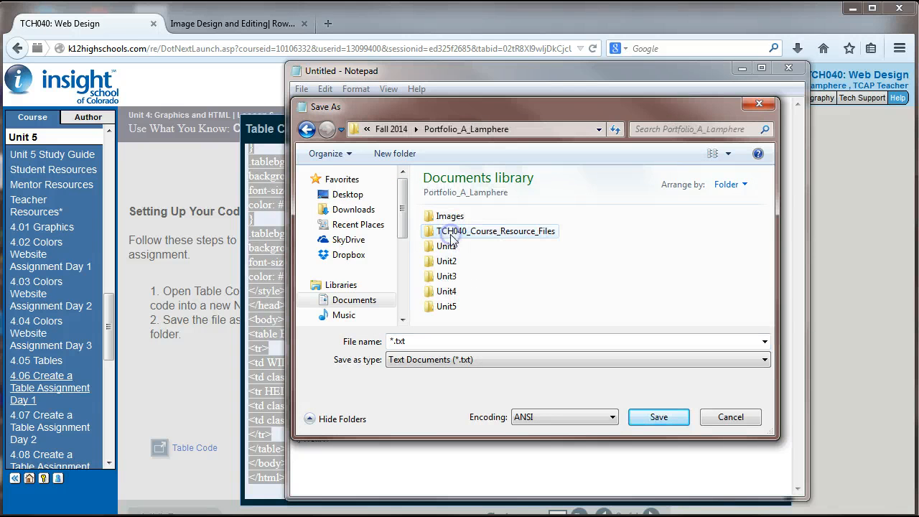
double_click(441, 292)
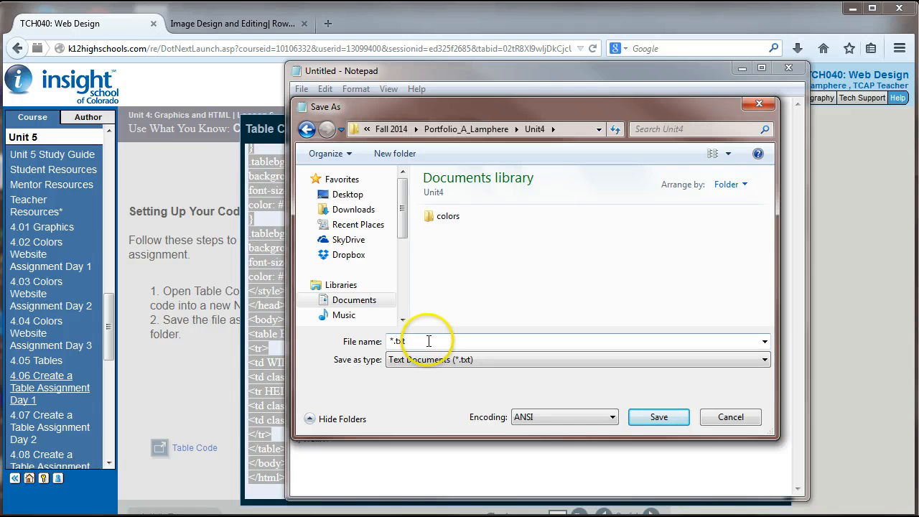
type("tabl")
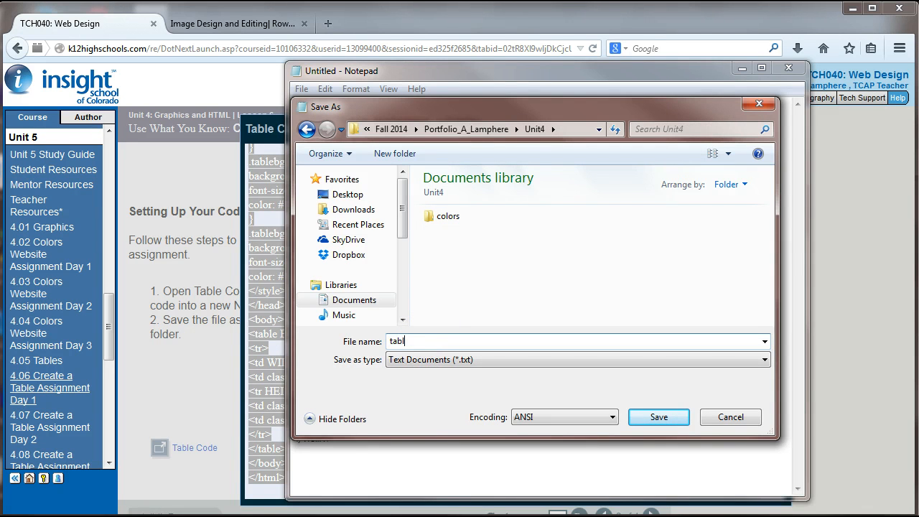
left_click(660, 417)
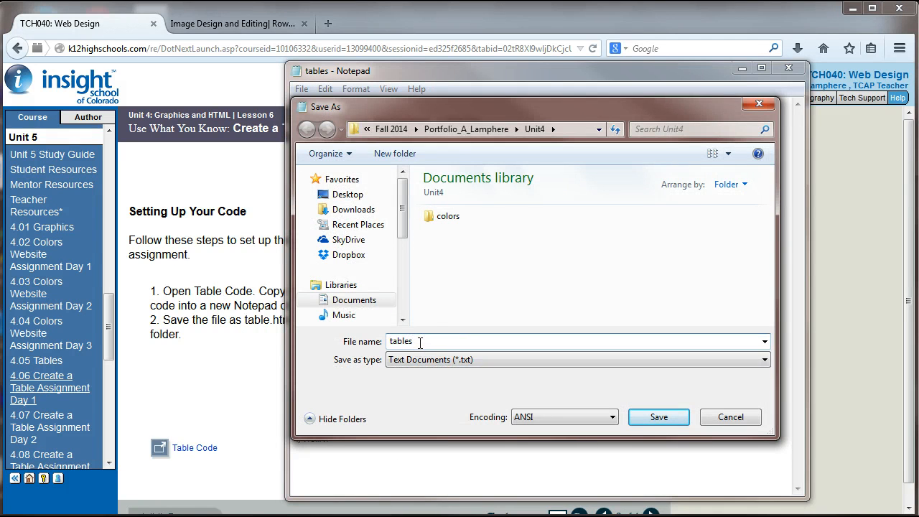
type("table.html")
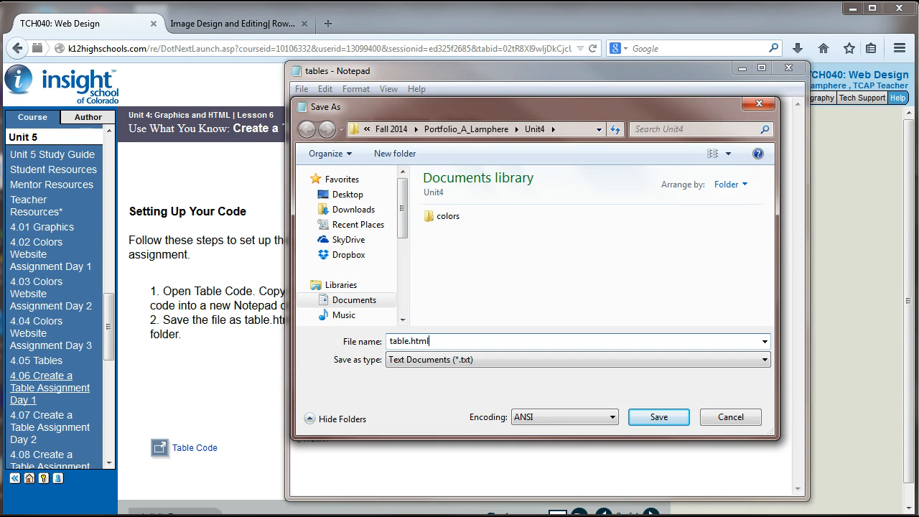
left_click(659, 417)
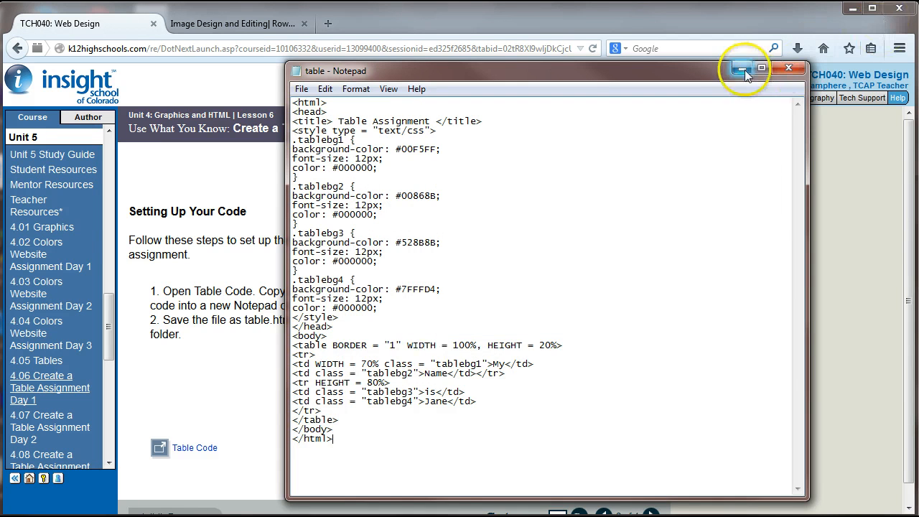
Browse Explorer to Fall 2014 > Portfolio > Unit4 and open table.html in Firefox.
left_click(744, 67)
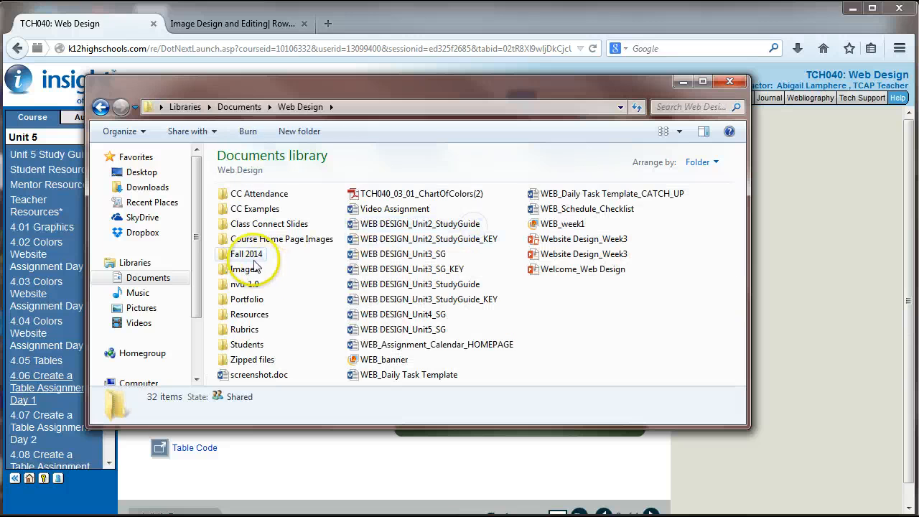
double_click(246, 254)
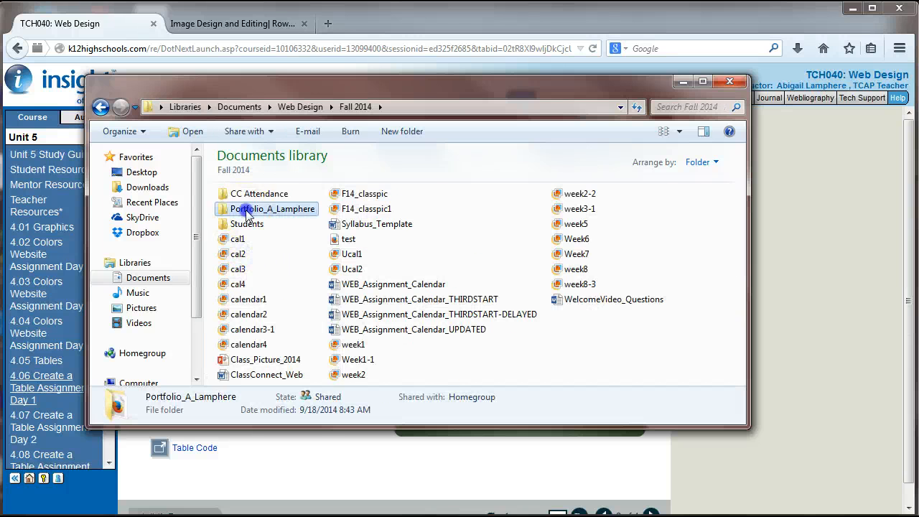
double_click(272, 208)
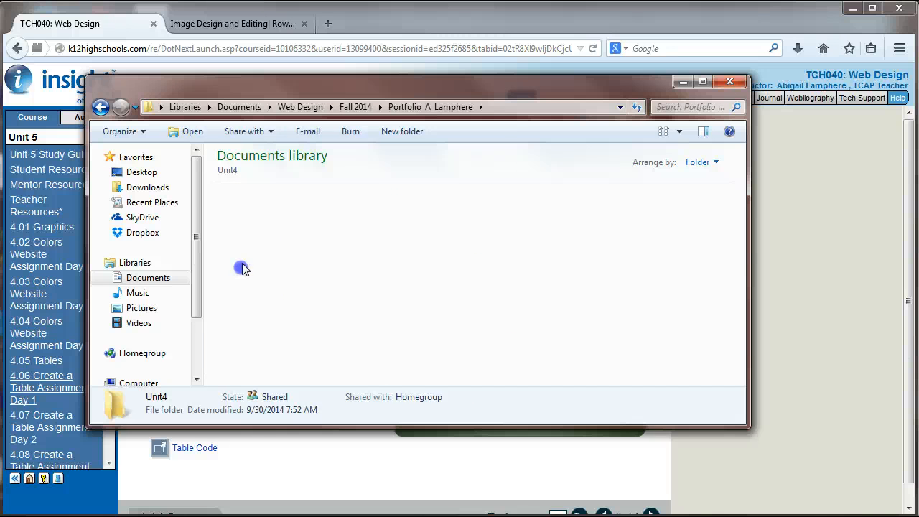
right_click(240, 224)
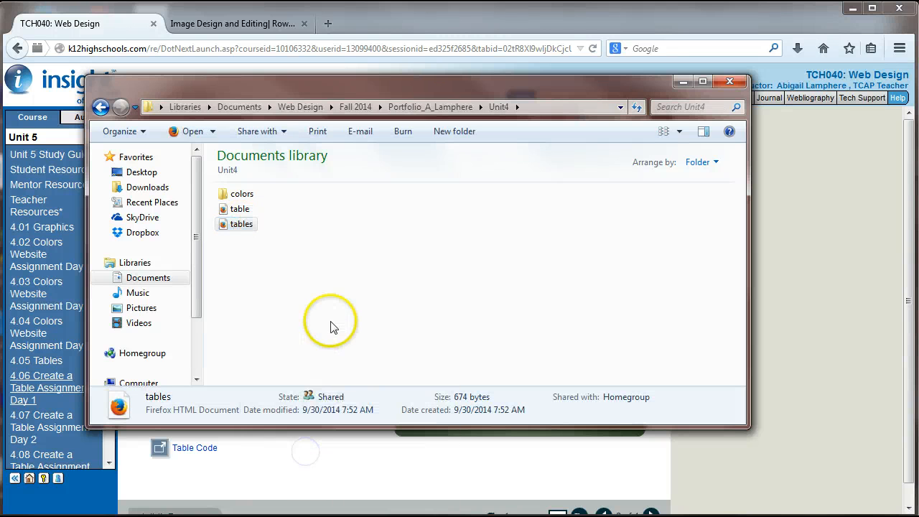
left_click(239, 208)
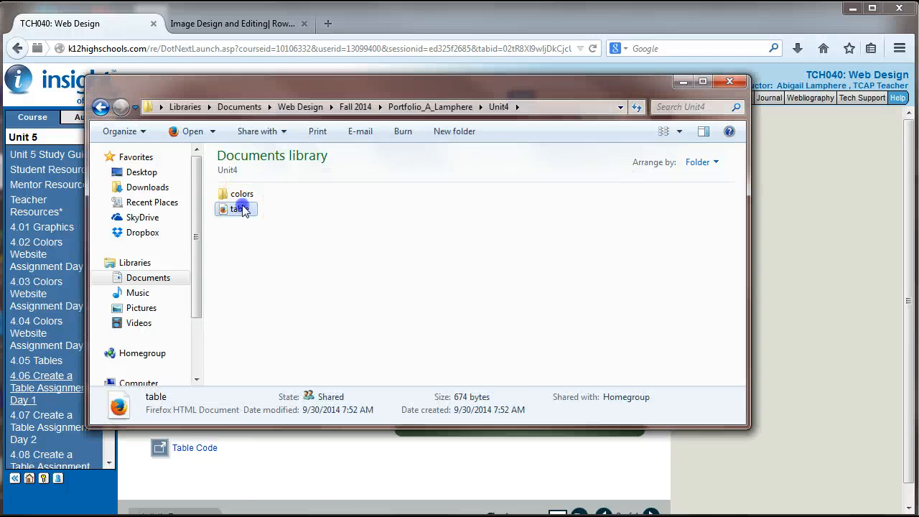
double_click(237, 209)
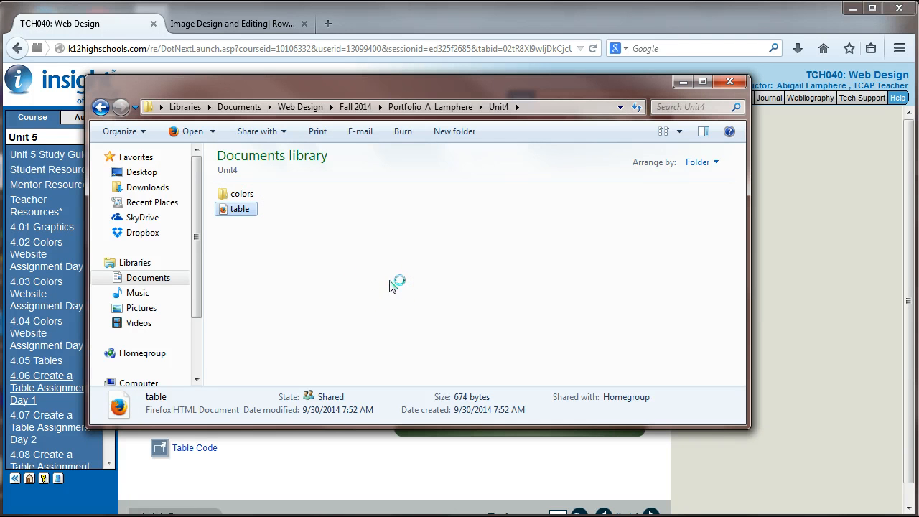
left_click(401, 278)
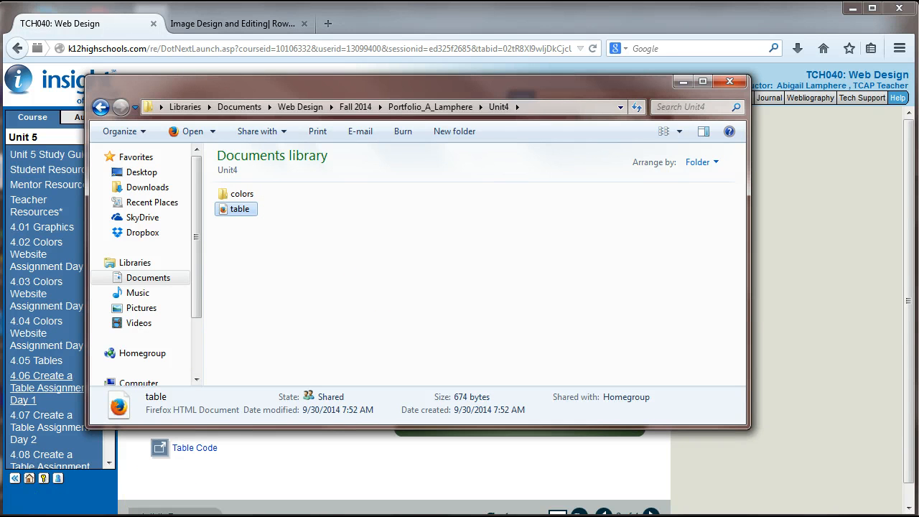
double_click(236, 209)
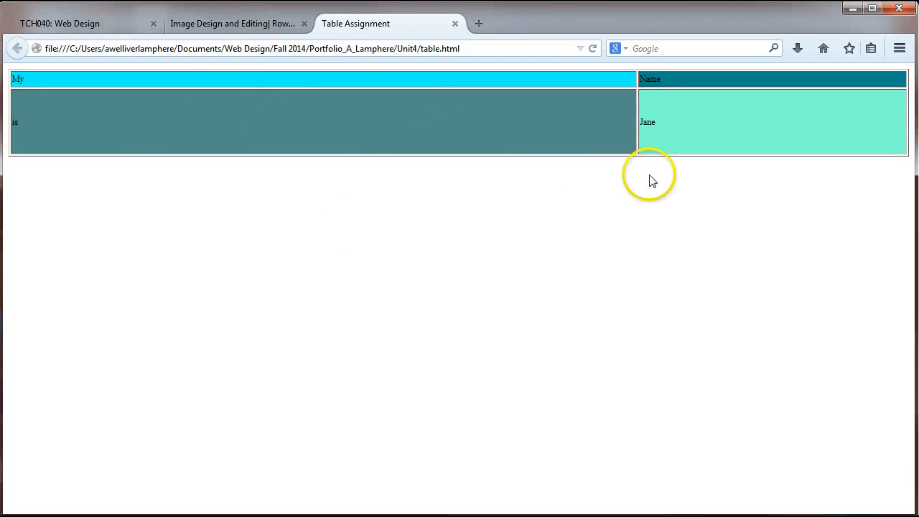
View the four-cell table preview, then return to the TCH040: Web Design tab.
left_click(79, 23)
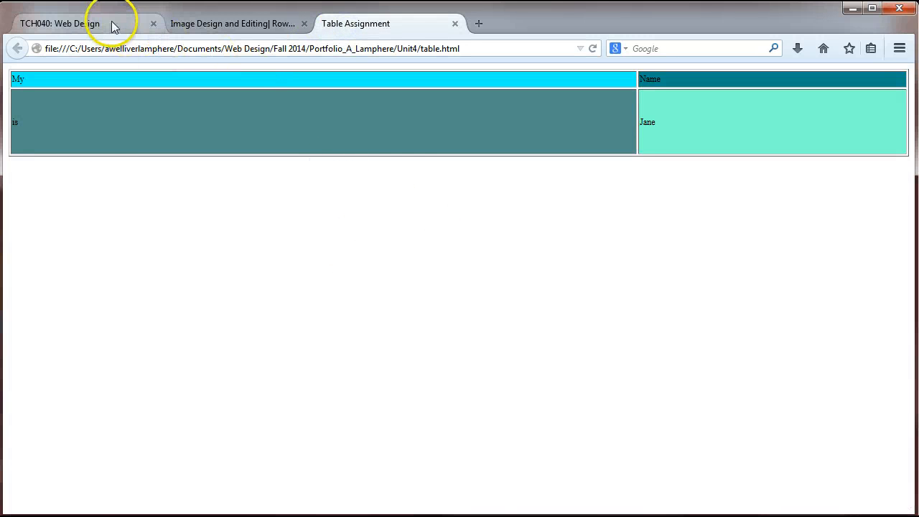
left_click(79, 23)
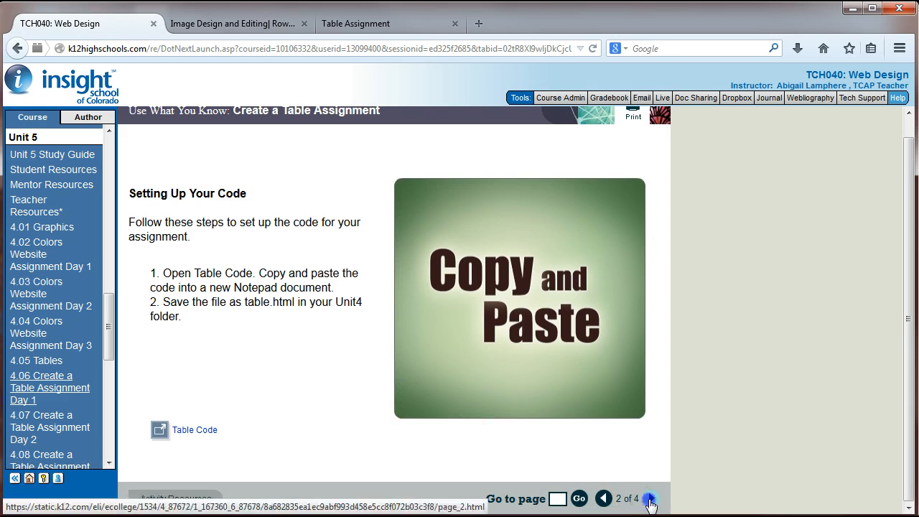
Advance to the Changing Table Properties page and bring up the table file.
left_click(653, 499)
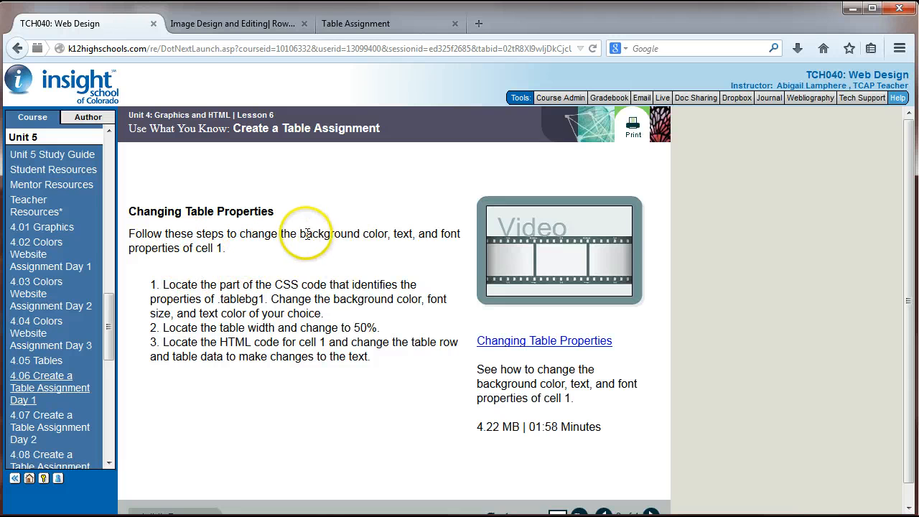
mouse_move(398, 234)
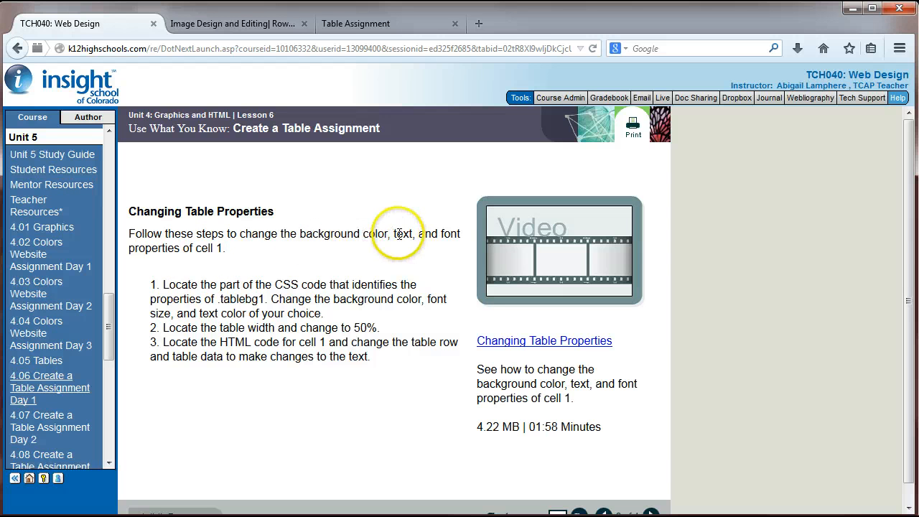
mouse_move(185, 302)
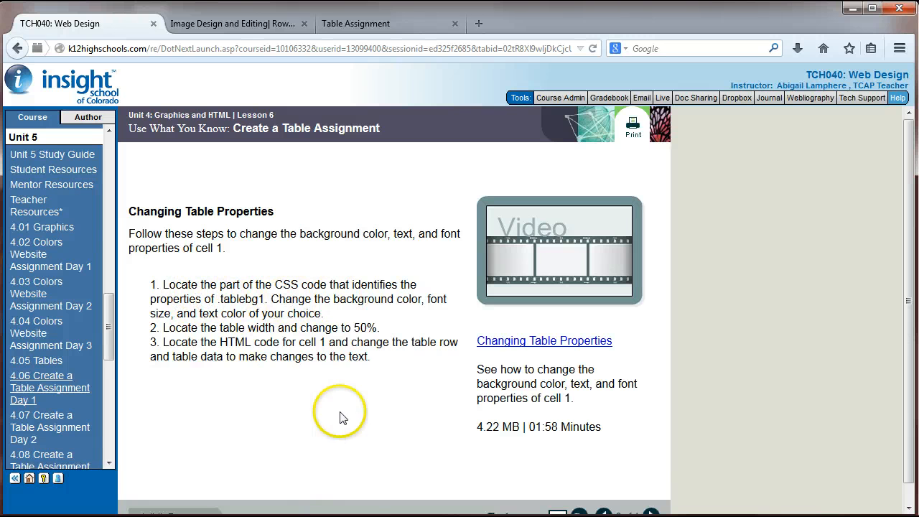
mouse_move(363, 306)
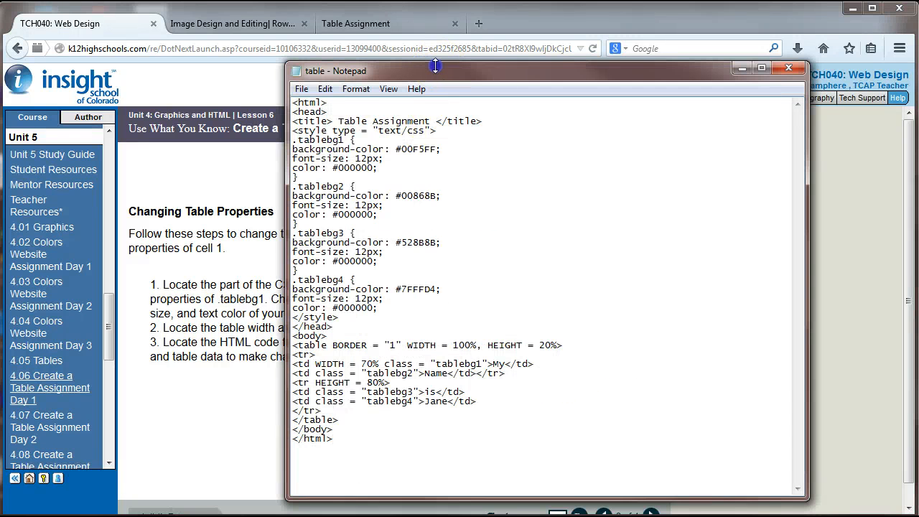
double_click(320, 139)
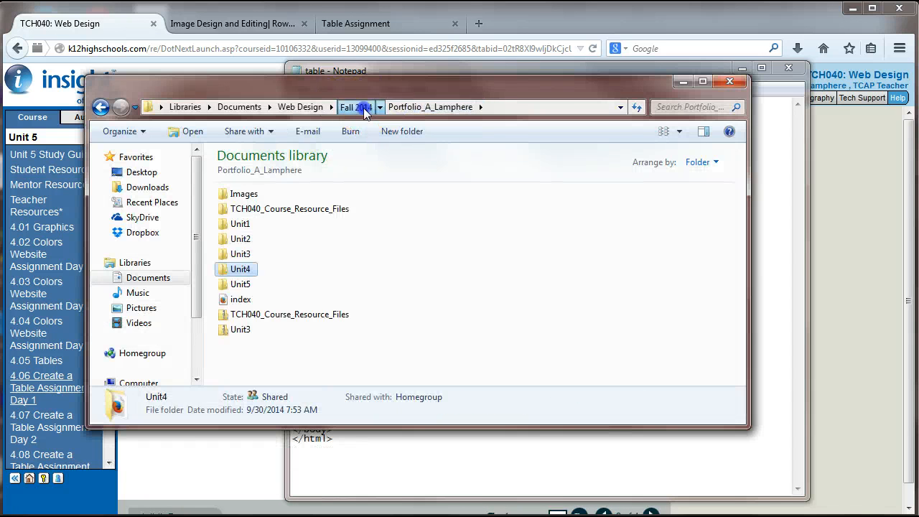
Open TCH040_03_01_ChartOfColors(2) from the Web Design folder in Adobe Reader.
left_click(300, 107)
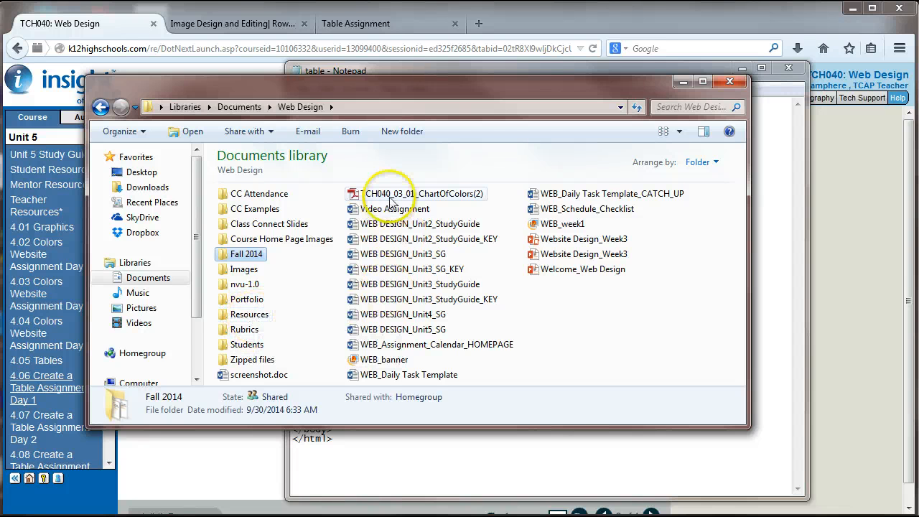
left_click(410, 194)
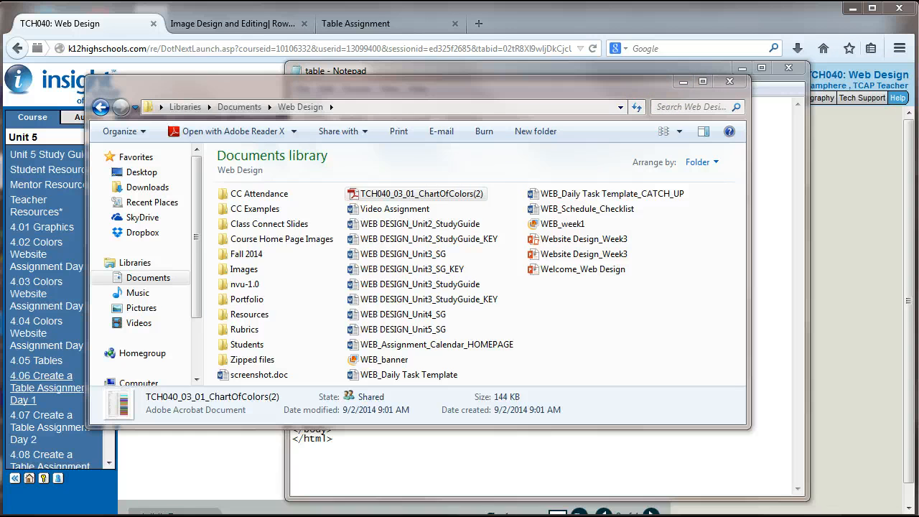
double_click(414, 193)
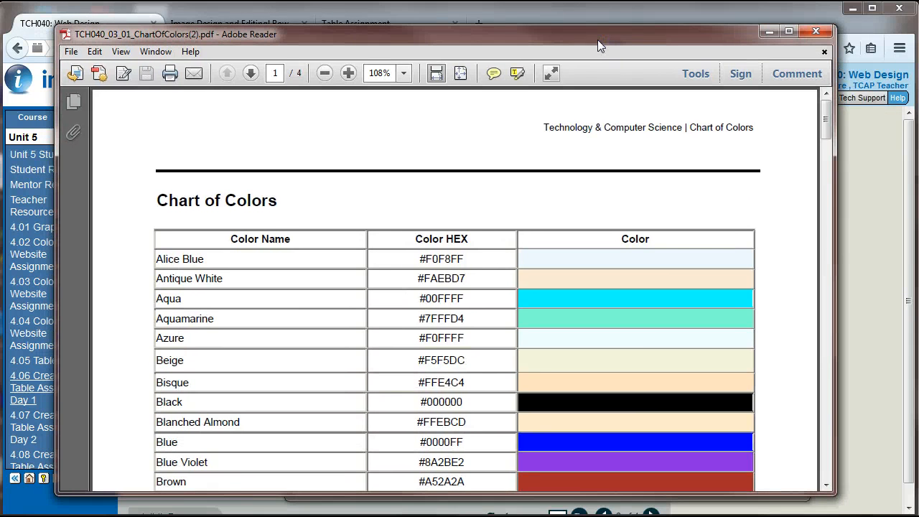
Set tablebg1's background-color to Dark Magenta 8B008B from the colour chart.
scroll("down", 3)
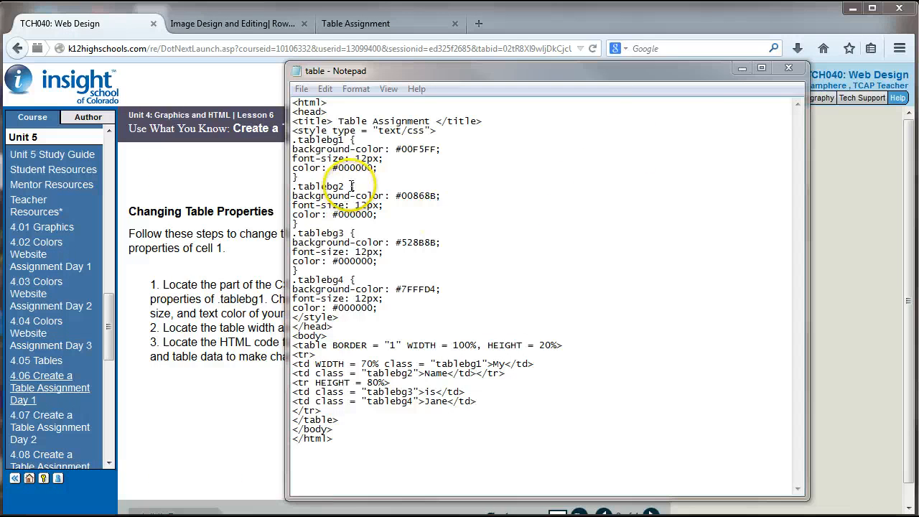
mouse_move(387, 185)
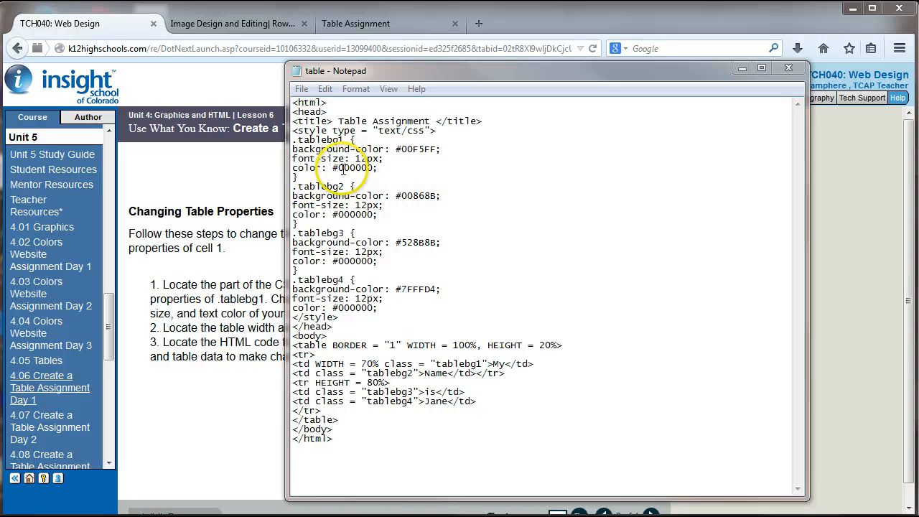
double_click(310, 168)
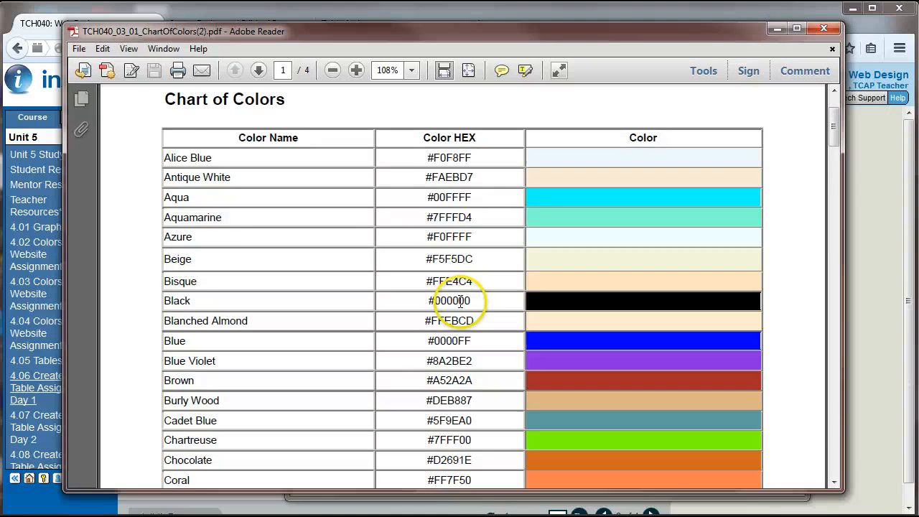
scroll("down", 3)
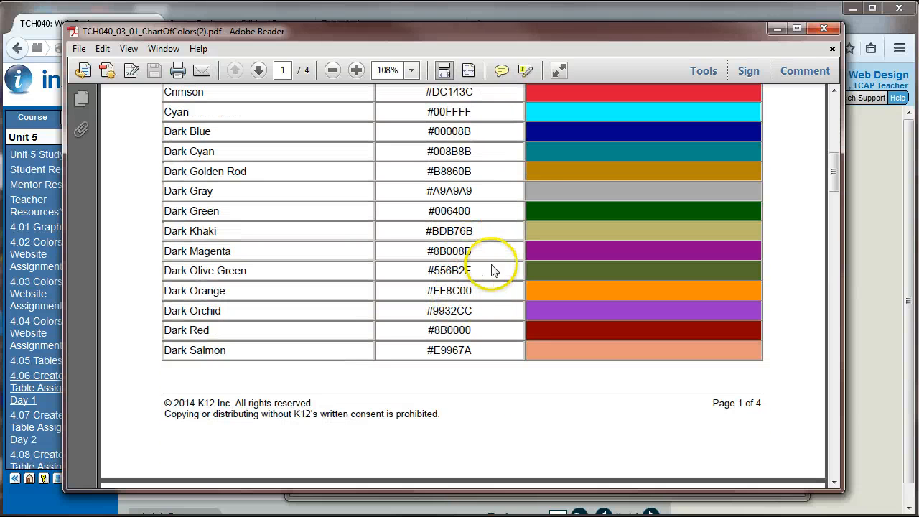
double_click(449, 250)
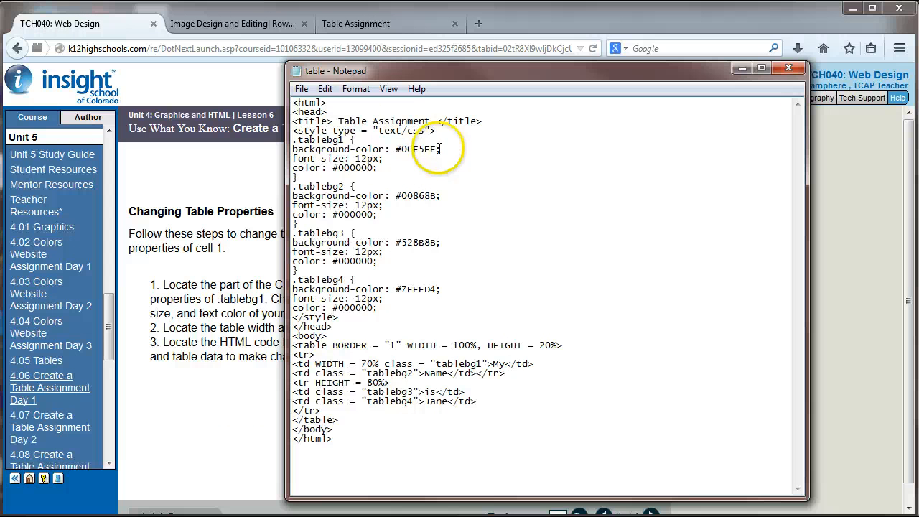
type("8B008B")
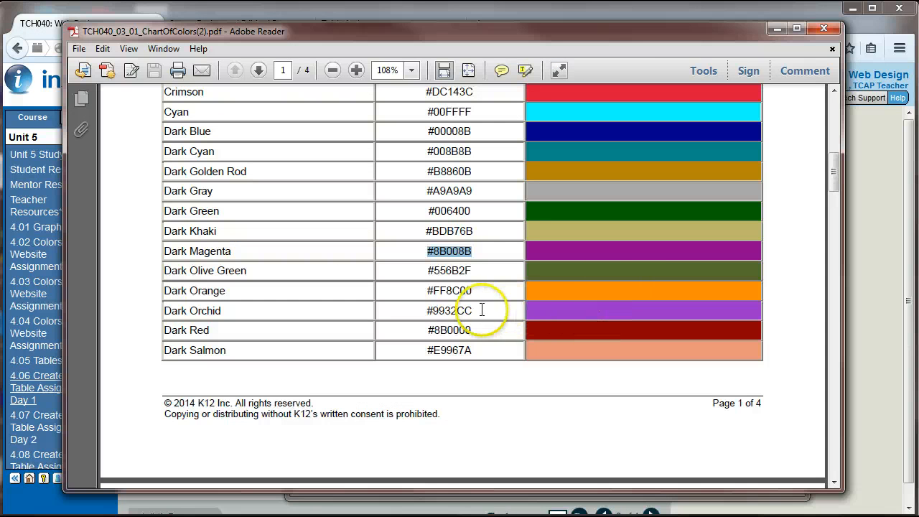
Scroll the colour chart and select the Medium Orchid hex code.
scroll("down", 3)
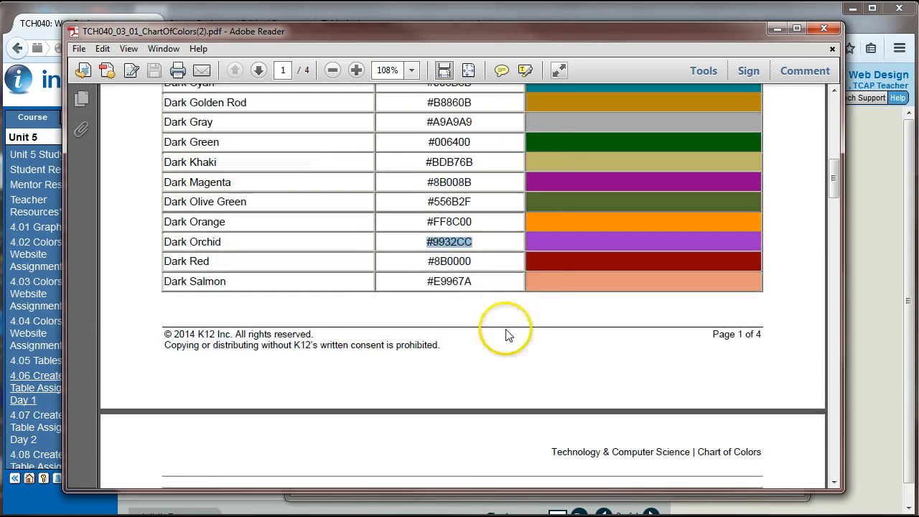
left_click(259, 70)
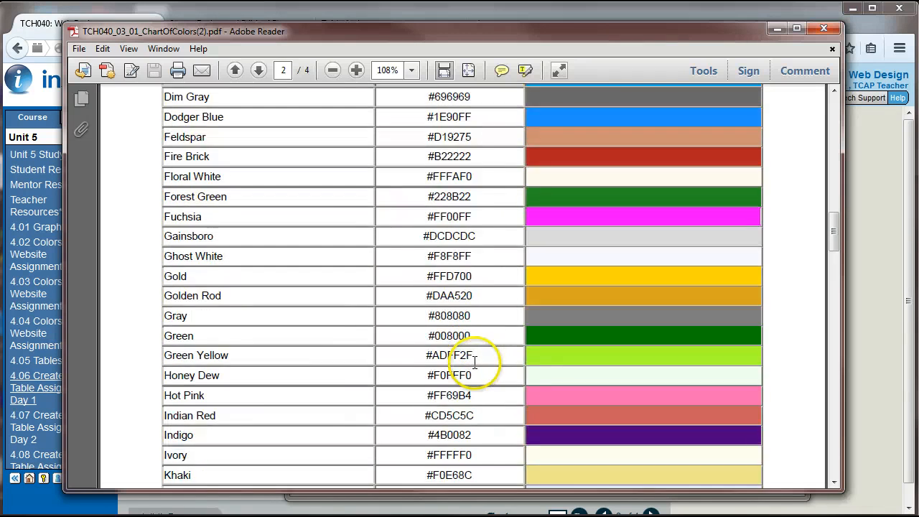
scroll("down", 3)
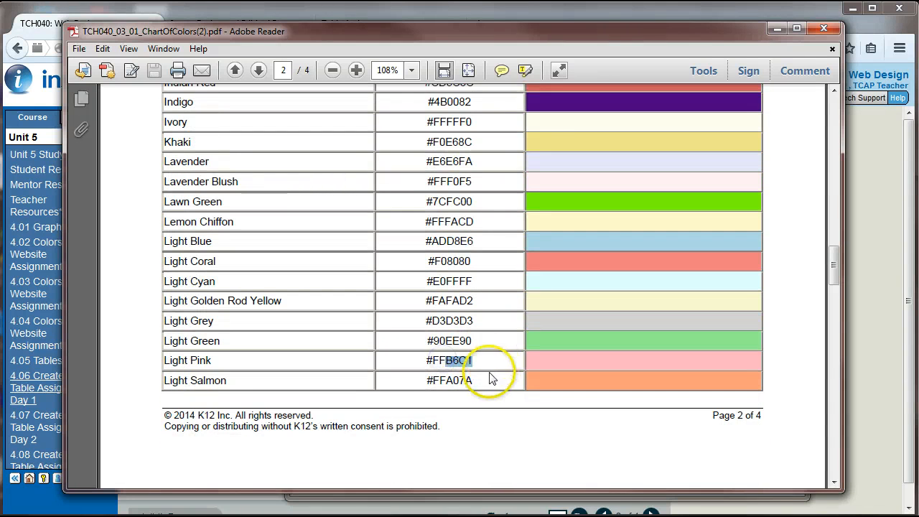
left_click(258, 71)
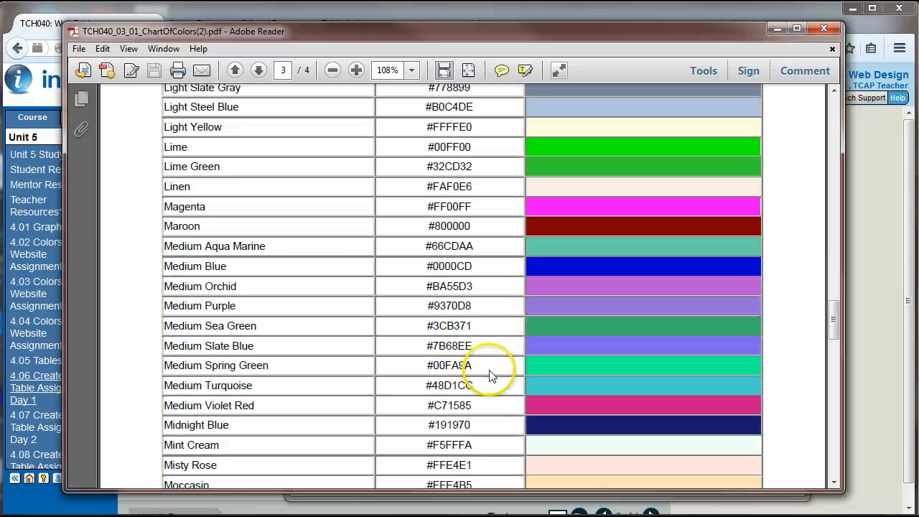
double_click(449, 287)
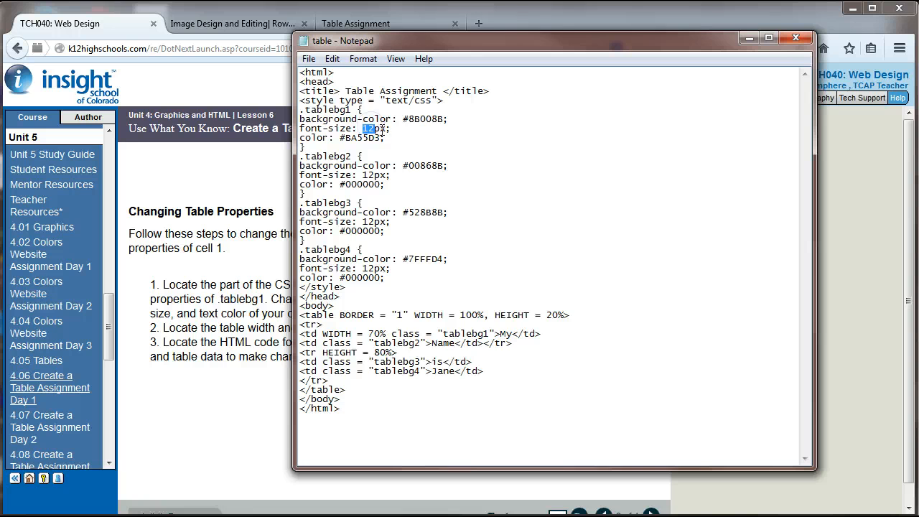
Change tablebg1's font-size to 36px and shift the code window left.
type("36")
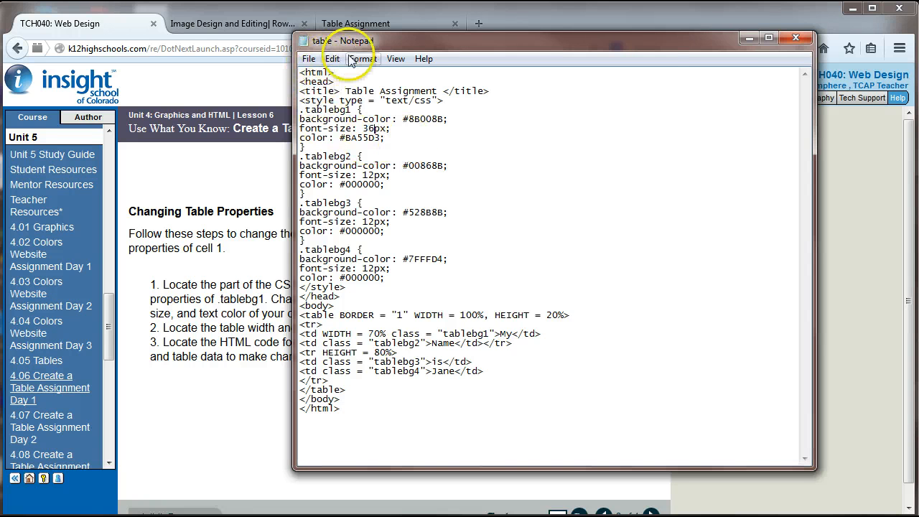
left_click_drag(359, 40, 410, 50)
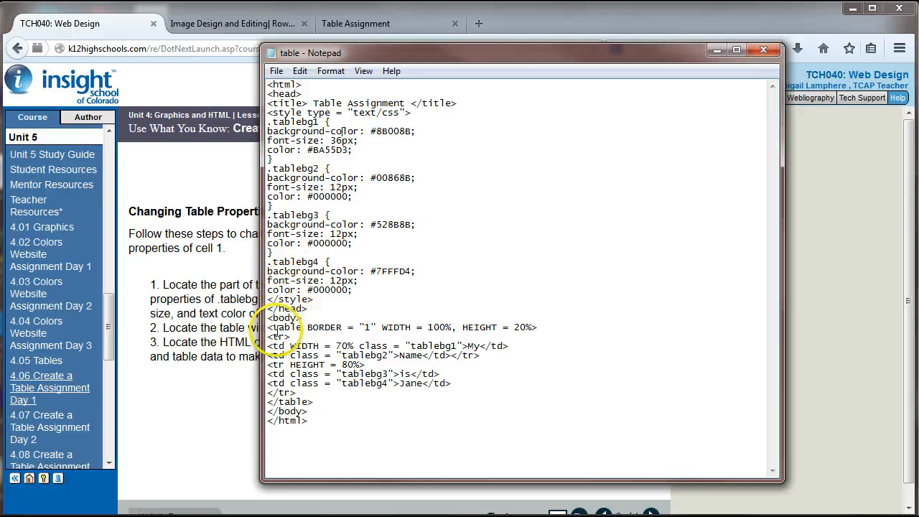
Select the table tag's width value 100, then return to the lesson tab.
left_click_drag(270, 326, 426, 327)
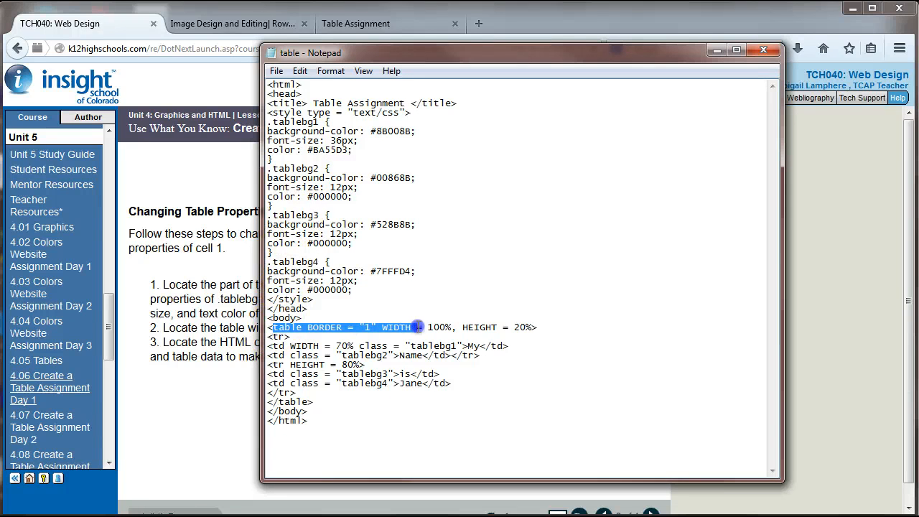
left_click(446, 327)
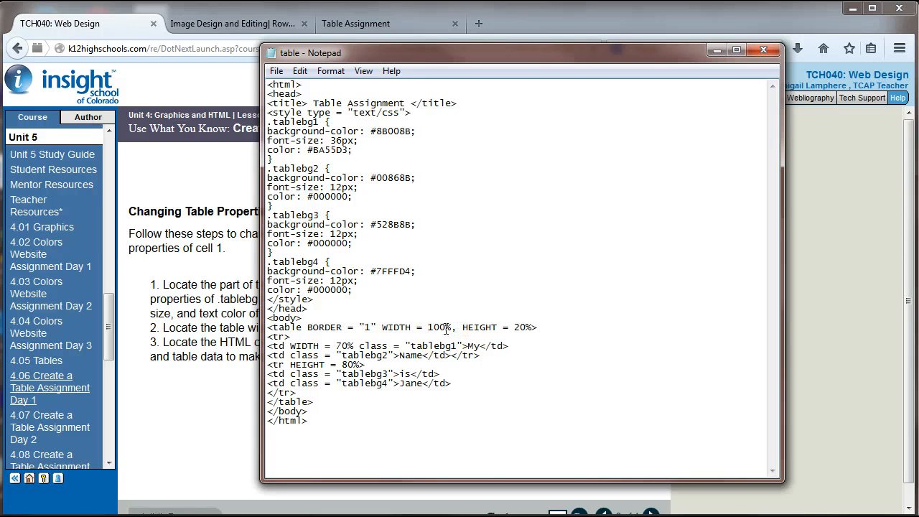
double_click(437, 328)
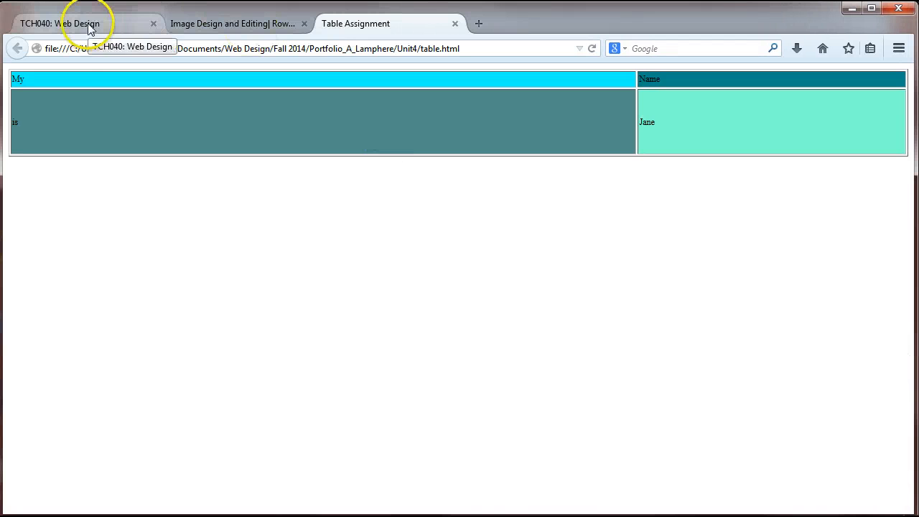
left_click(72, 21)
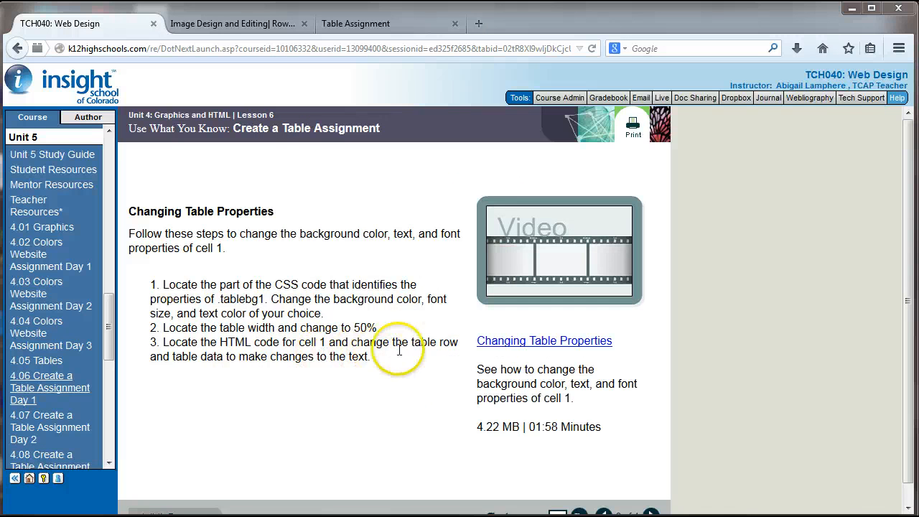
mouse_move(293, 372)
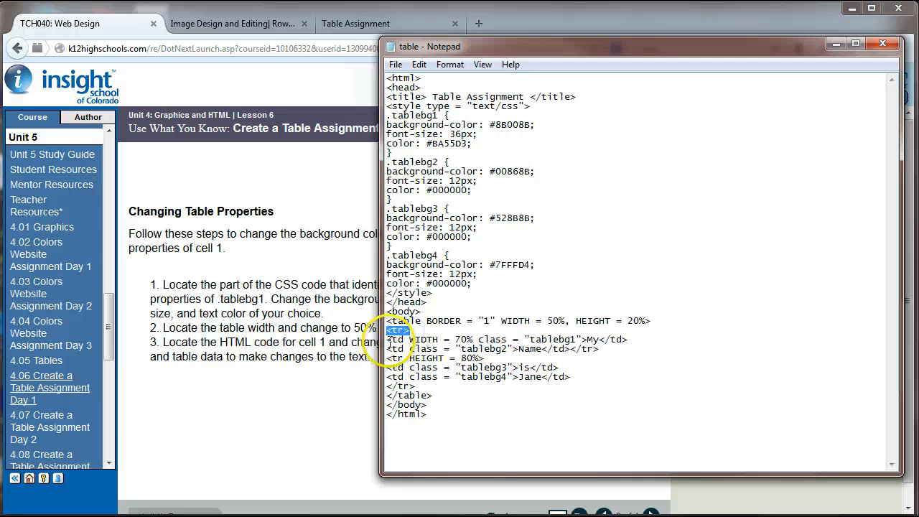
Select the table row holding cell 1 and place the cursor in cell 1's text.
left_click_drag(388, 339, 531, 339)
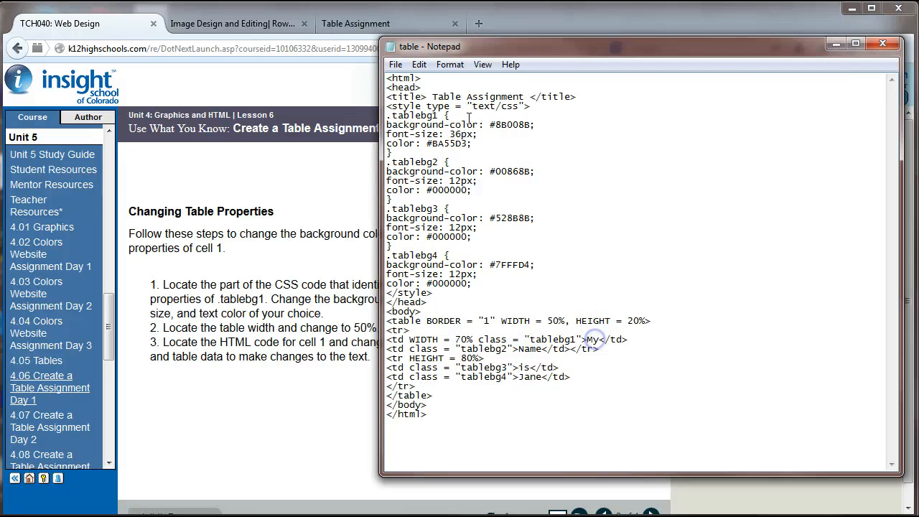
left_click(370, 24)
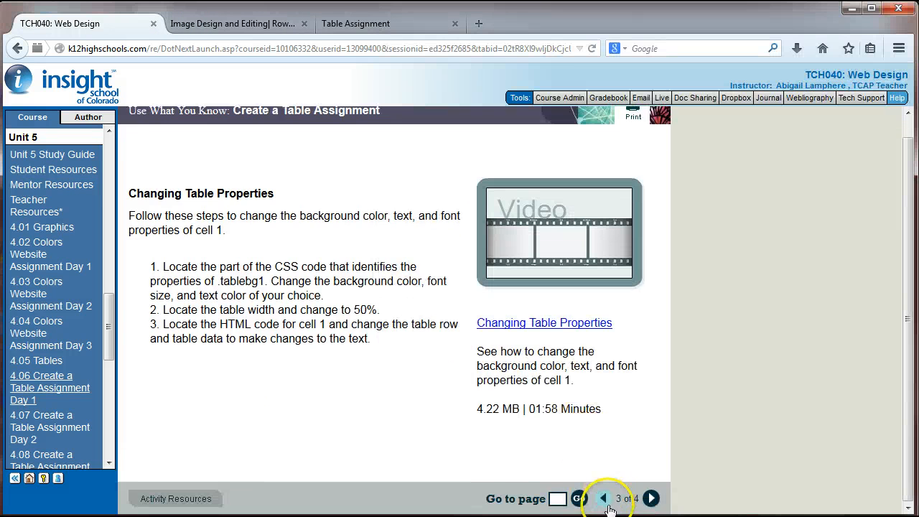
left_click(605, 497)
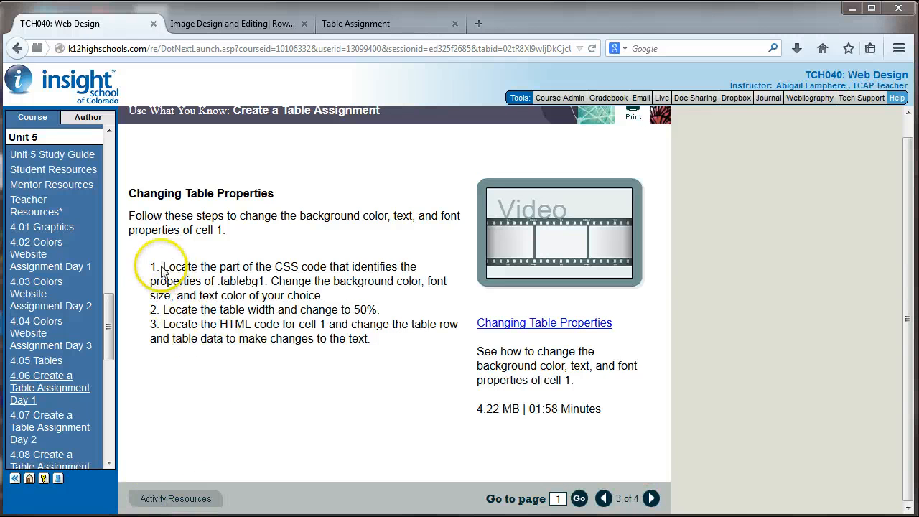
left_click_drag(167, 267, 314, 266)
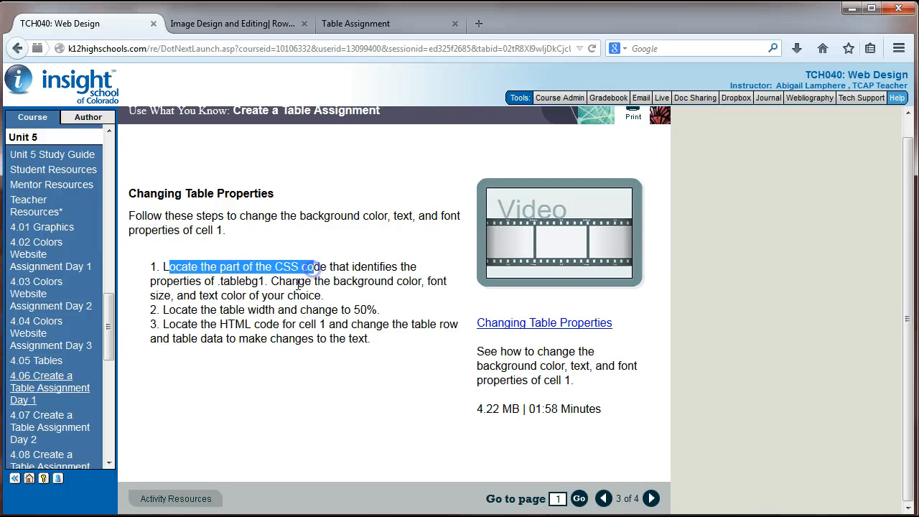
left_click(706, 408)
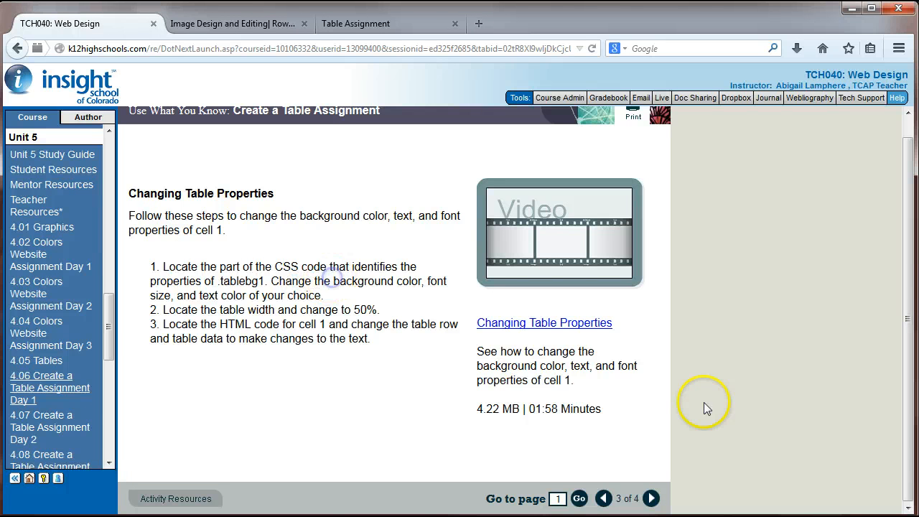
mouse_move(341, 275)
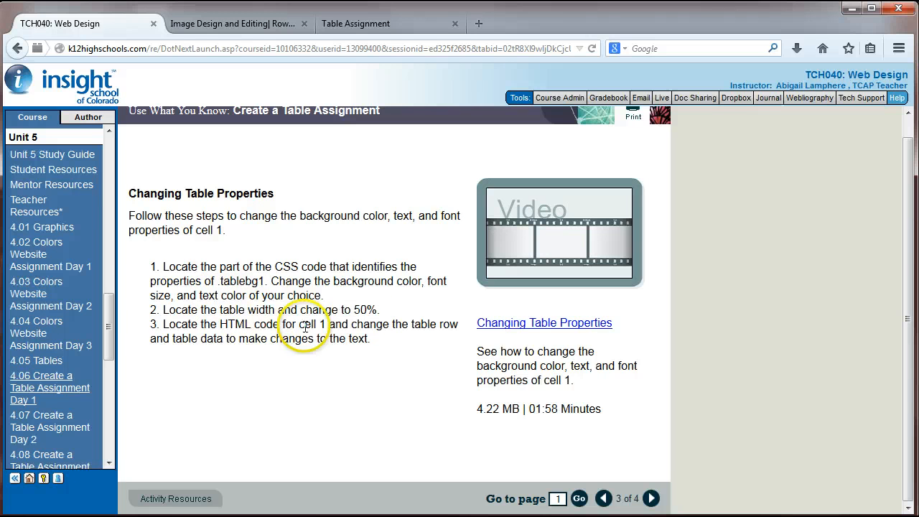
mouse_move(219, 339)
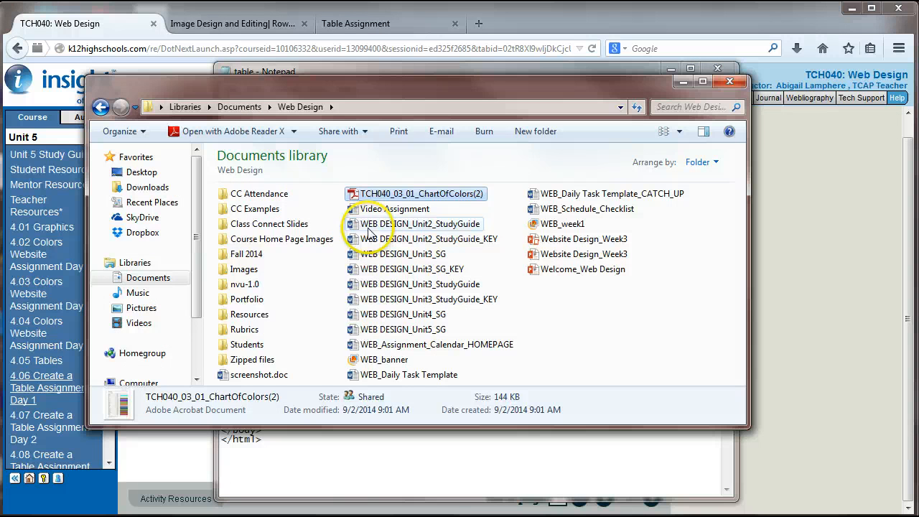
Browse the Fall 2014 and Unit4 folders and open table.html in Firefox.
left_click(245, 254)
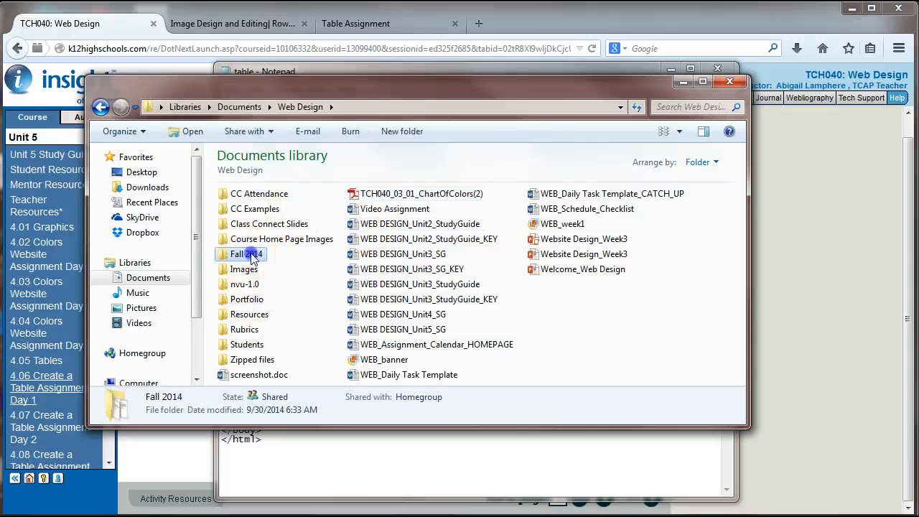
double_click(241, 253)
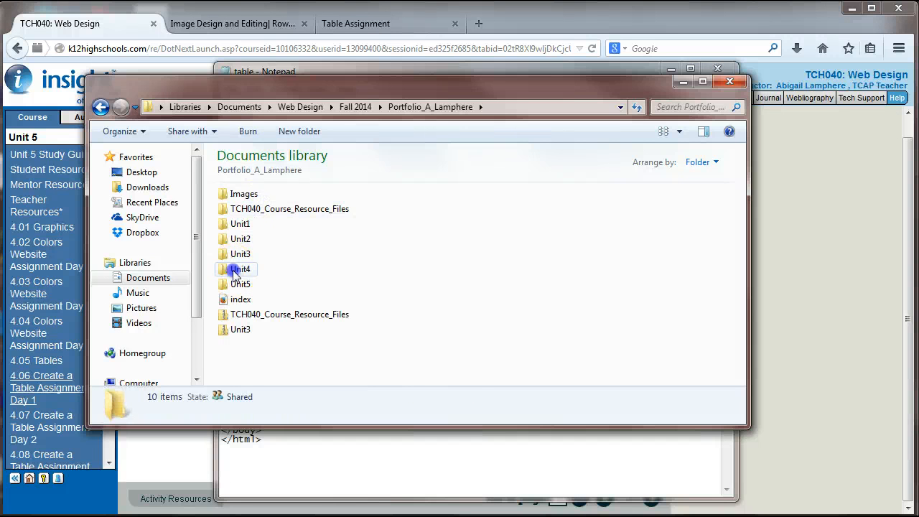
double_click(240, 269)
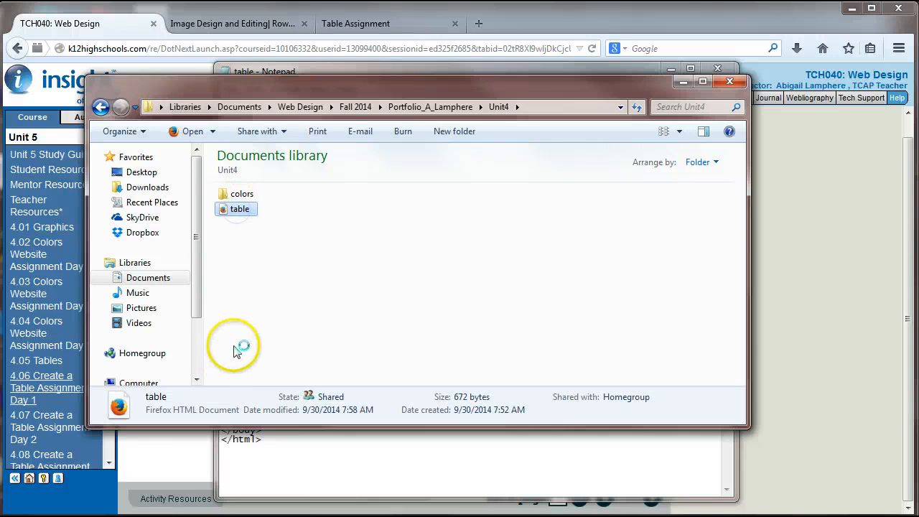
double_click(236, 209)
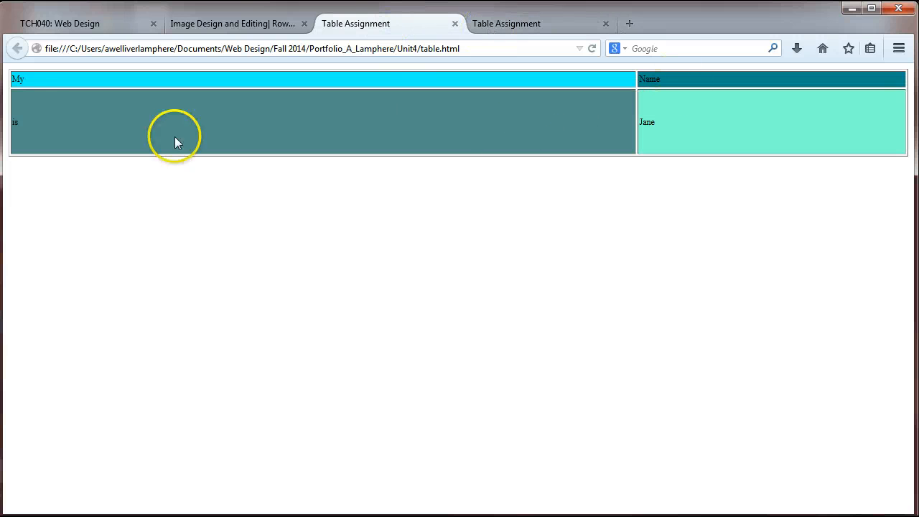
mouse_move(860, 64)
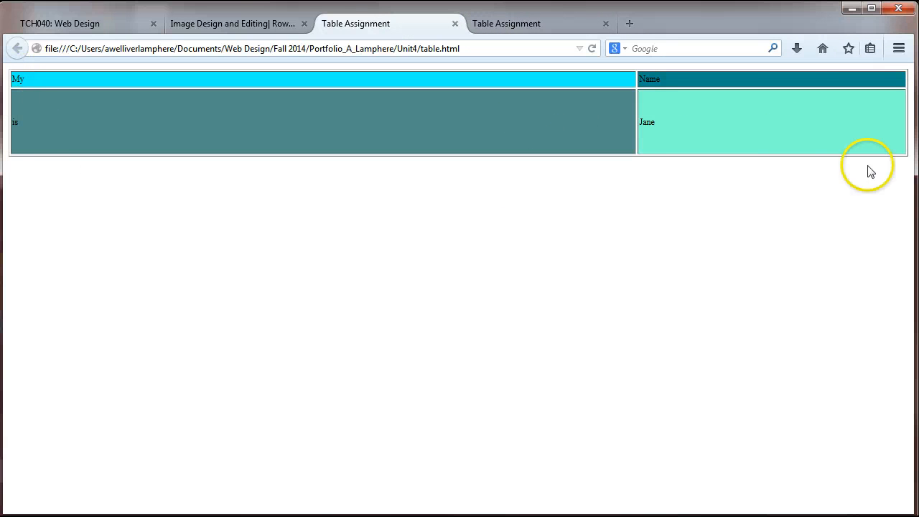
mouse_move(515, 29)
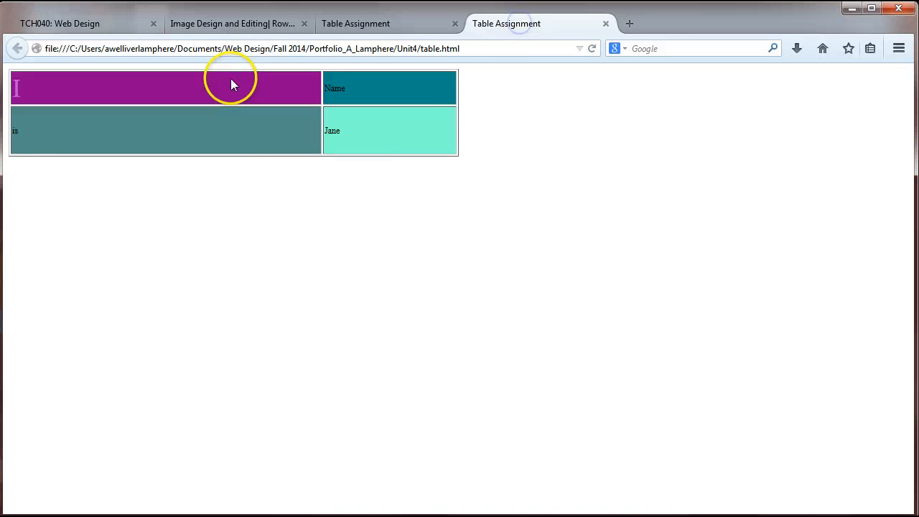
mouse_move(429, 126)
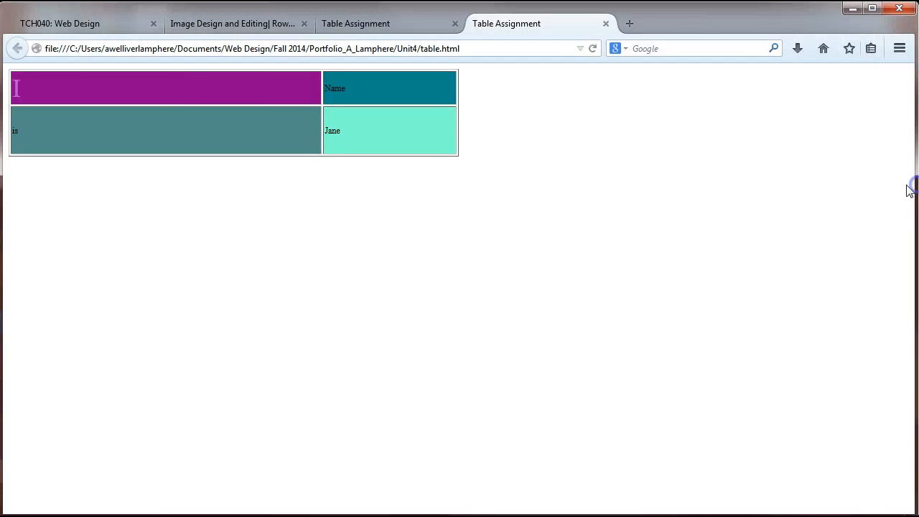
mouse_move(282, 95)
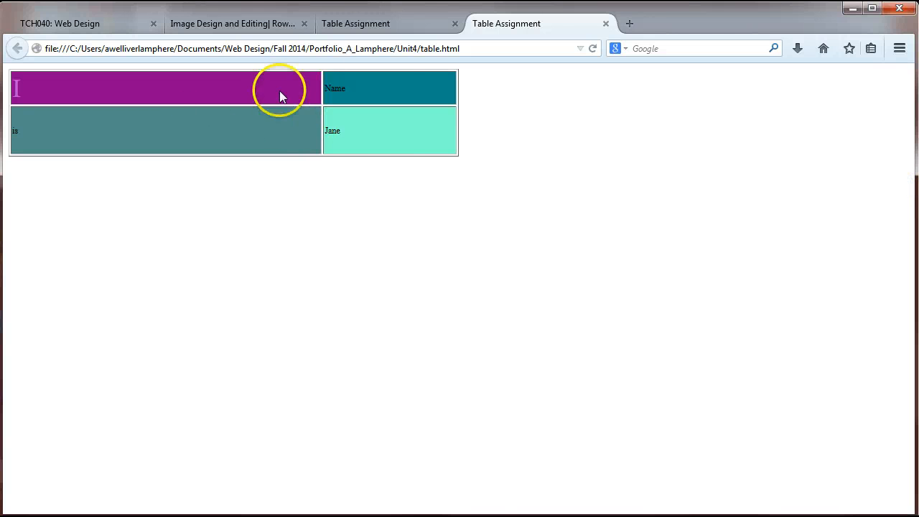
mouse_move(368, 106)
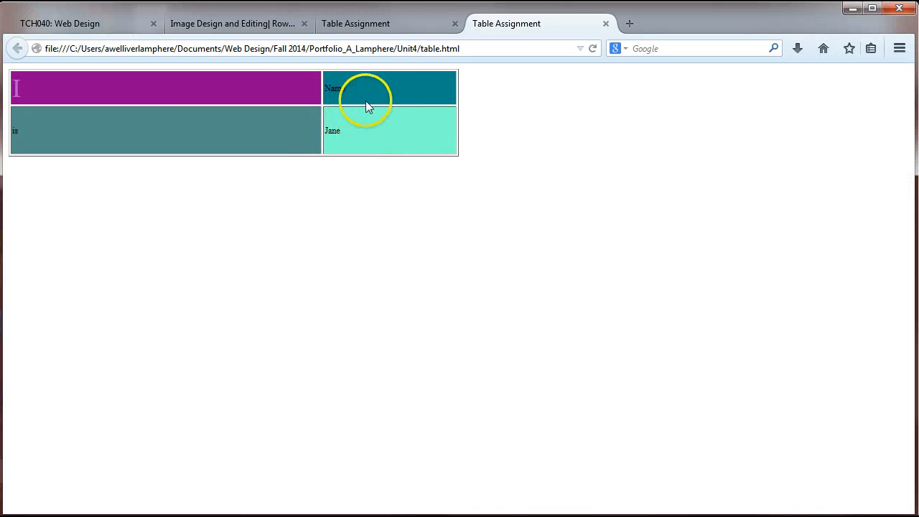
mouse_move(400, 167)
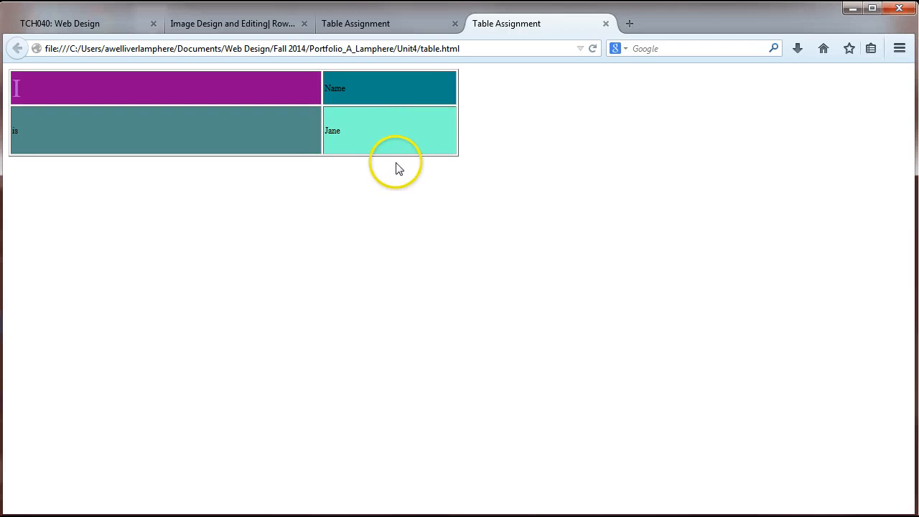
mouse_move(252, 115)
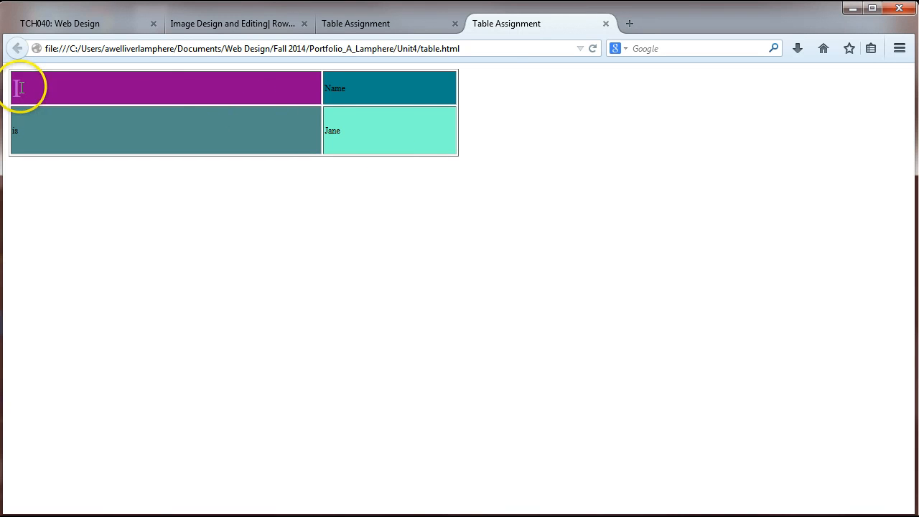
mouse_move(151, 88)
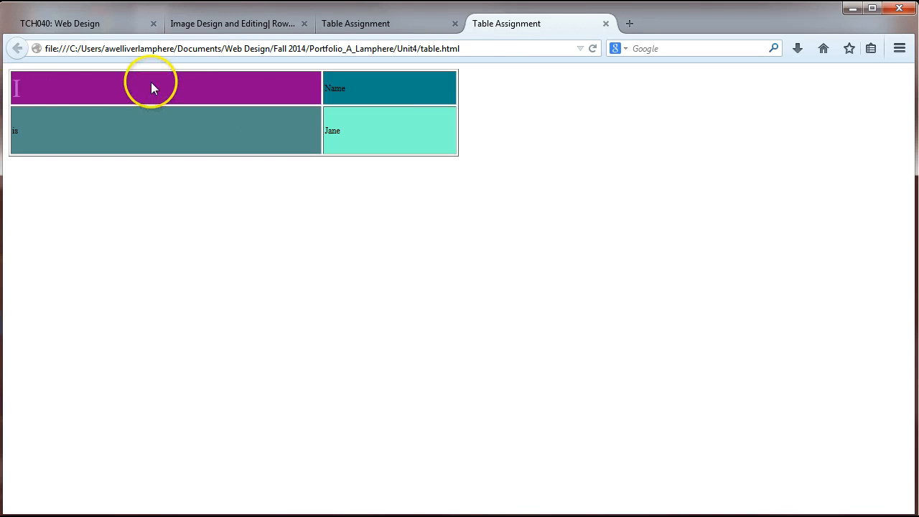
mouse_move(19, 93)
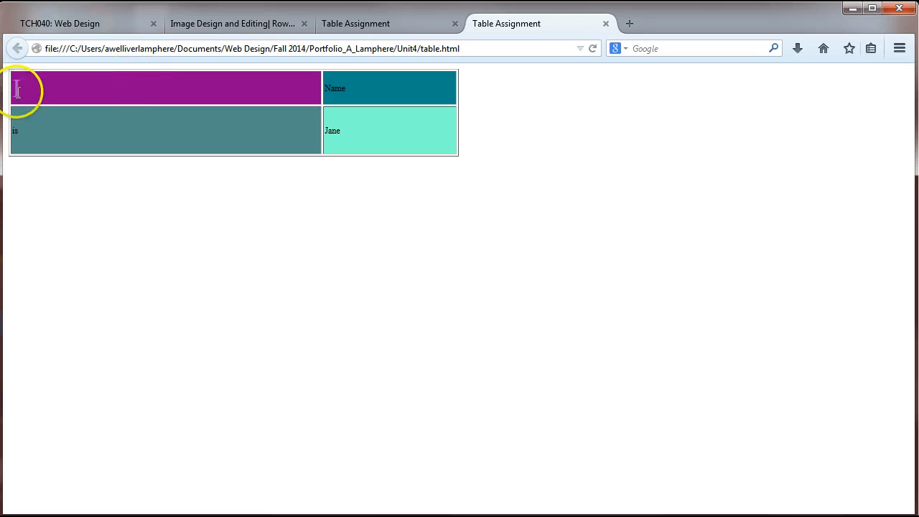
Return to the TCH040: Web Design course lesson tab.
left_click(20, 91)
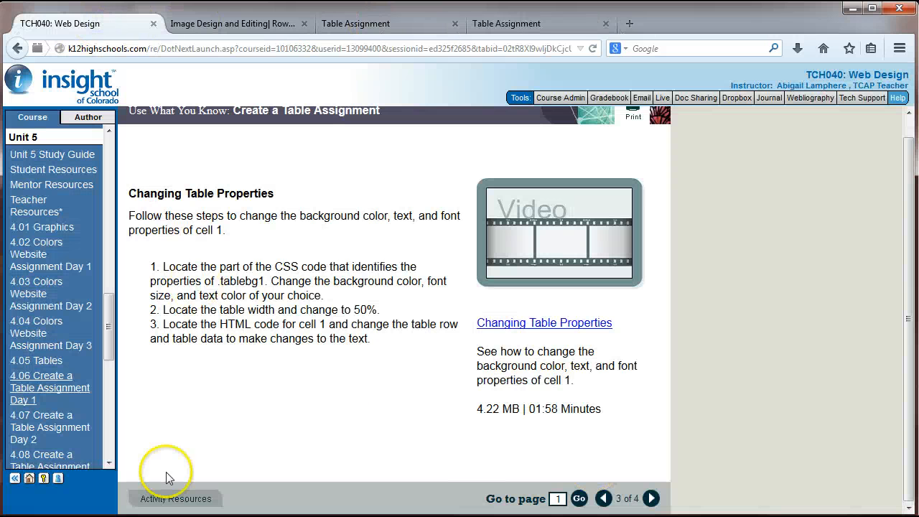
Go to the lesson's final page and open the Create a Table Graded Assignment link.
left_click(653, 498)
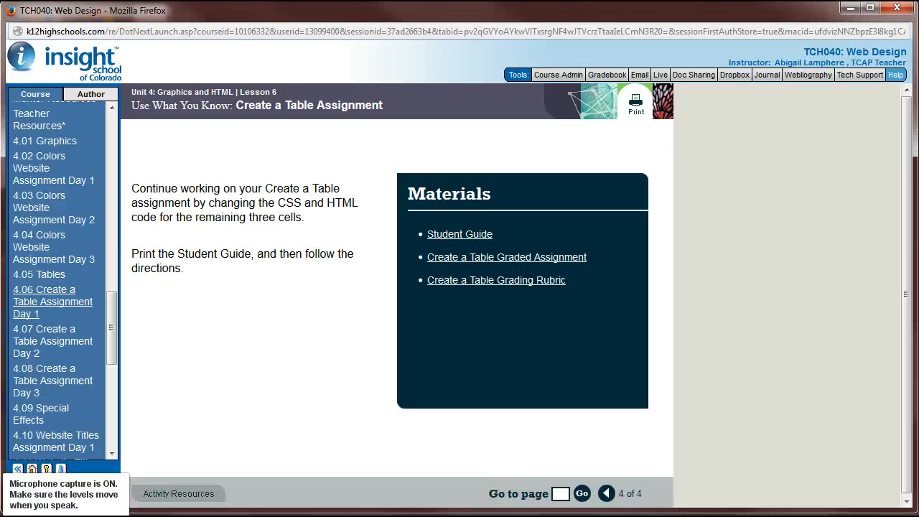
mouse_move(458, 267)
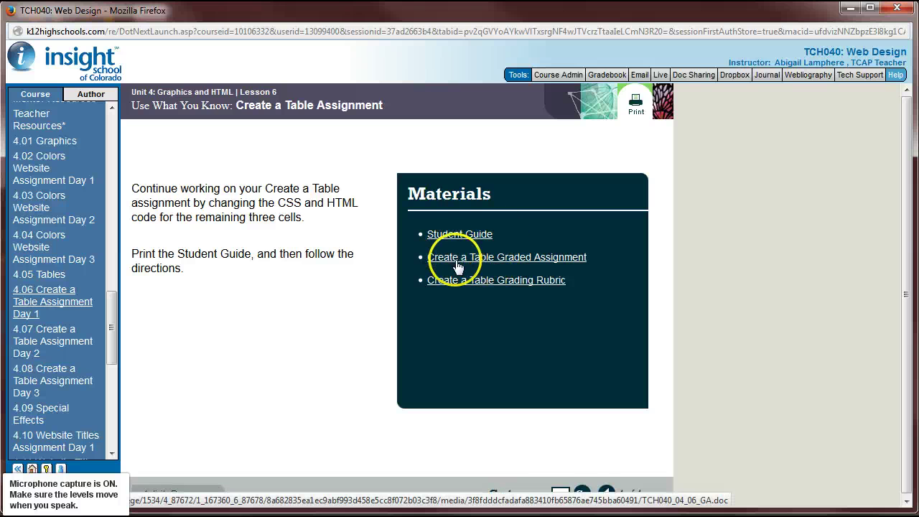
left_click(507, 257)
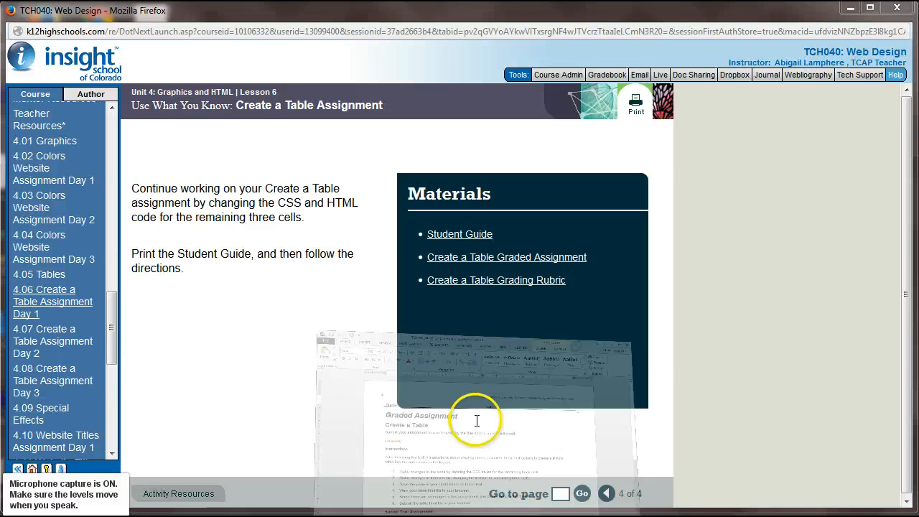
left_click(508, 258)
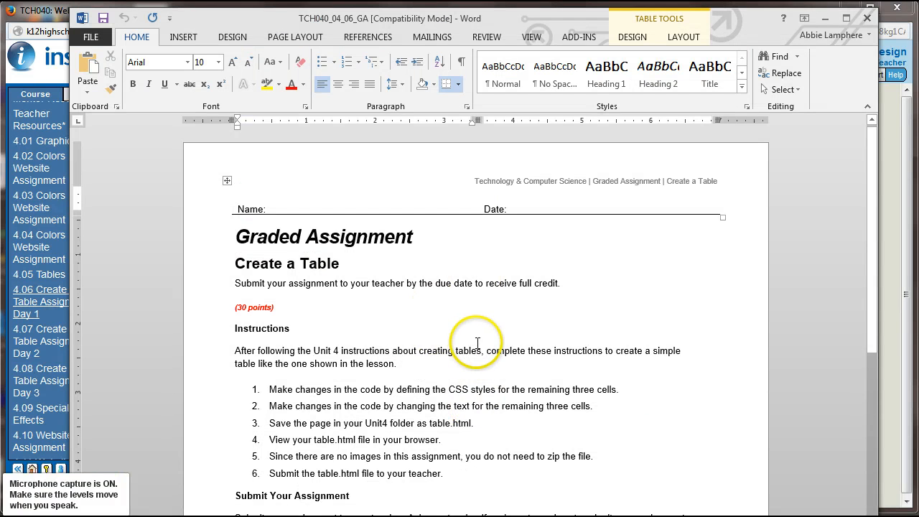
scroll("down", 3)
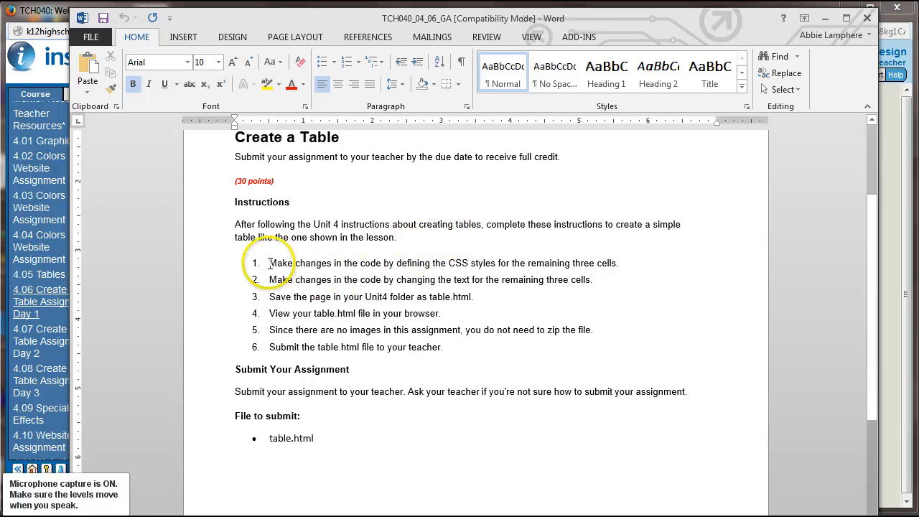
left_click_drag(270, 263, 309, 263)
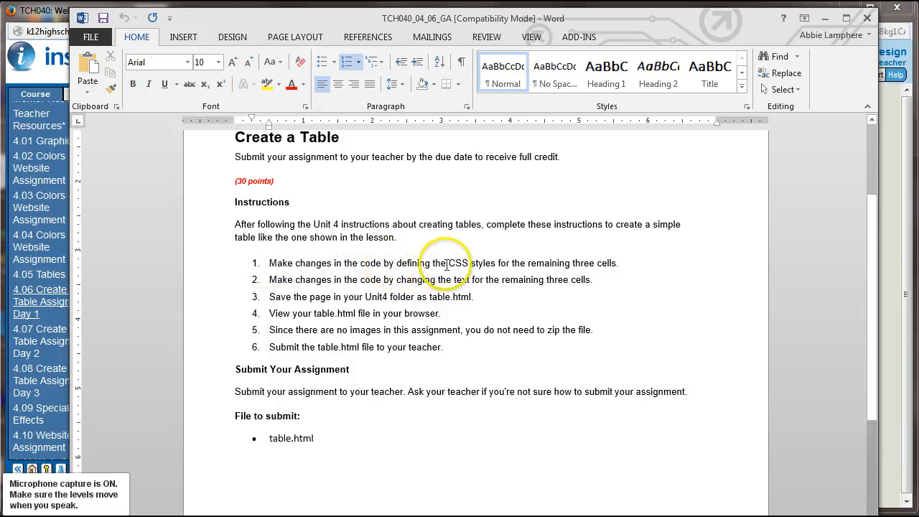
left_click_drag(448, 263, 616, 263)
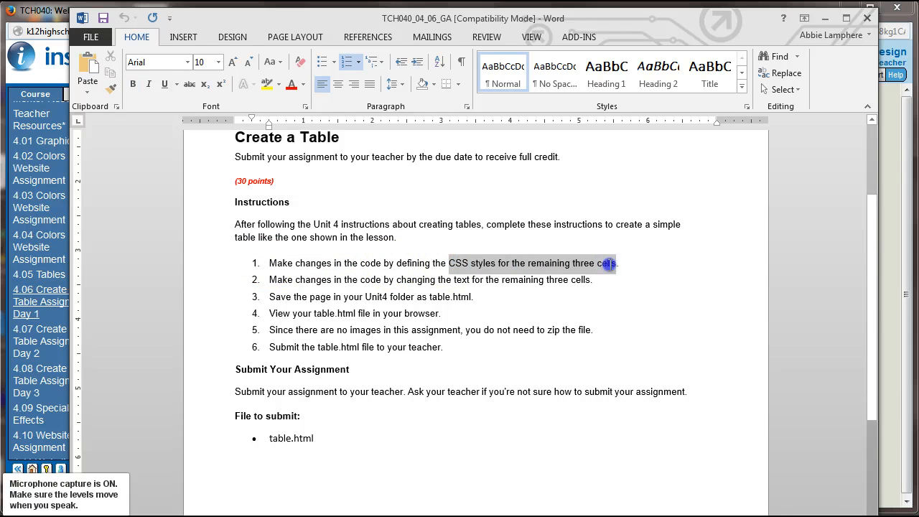
mouse_move(307, 309)
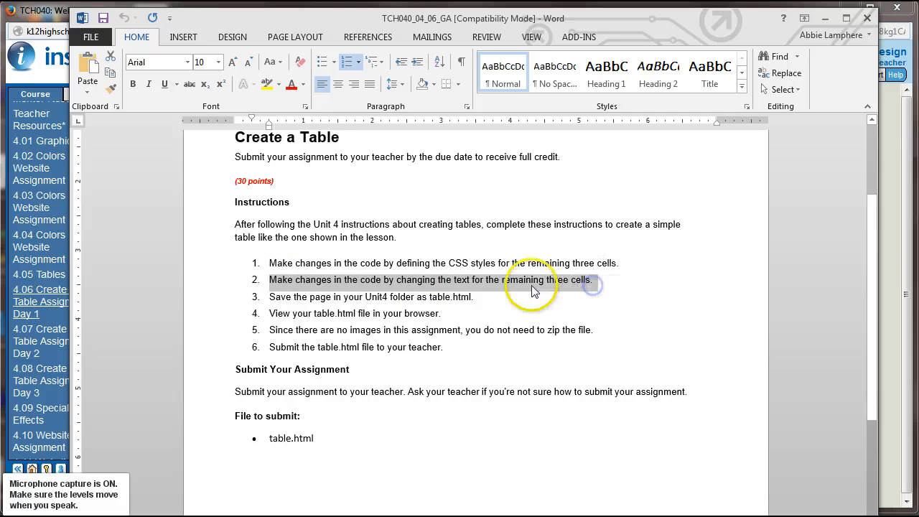
left_click(361, 297)
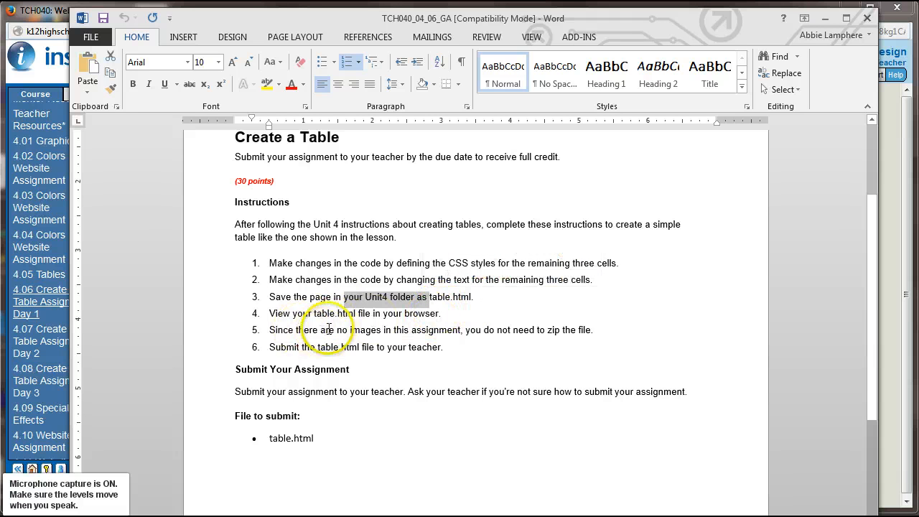
left_click_drag(336, 329, 494, 330)
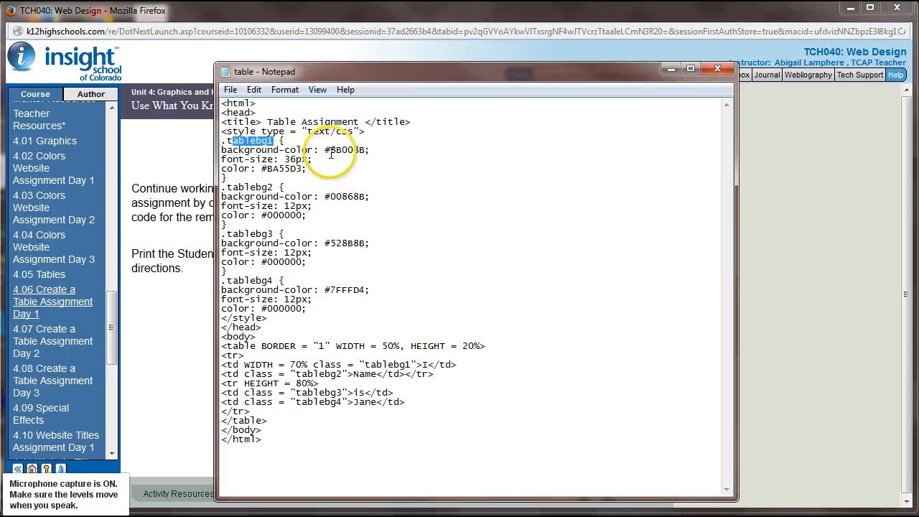
Highlight the tablebg1 class name and select the tablebg2 background colour value.
left_click_drag(325, 150, 369, 149)
type("DDA0DD")
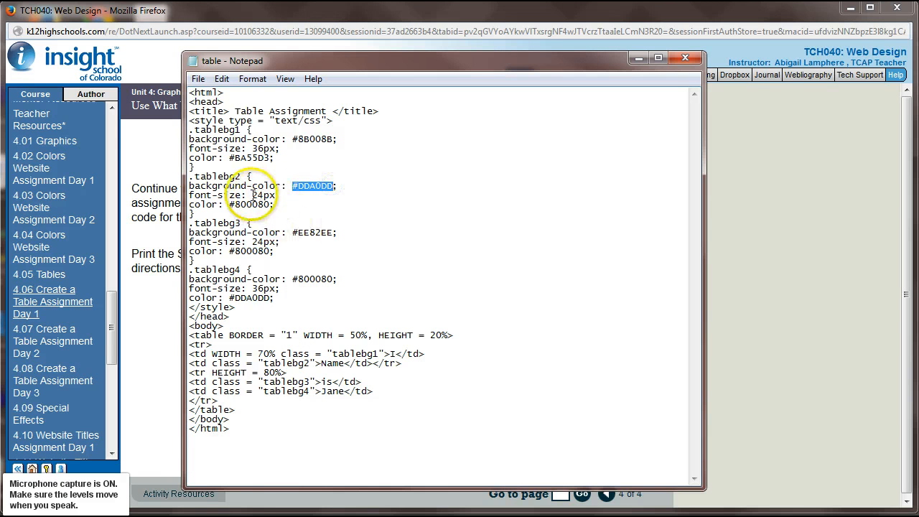
double_click(245, 205)
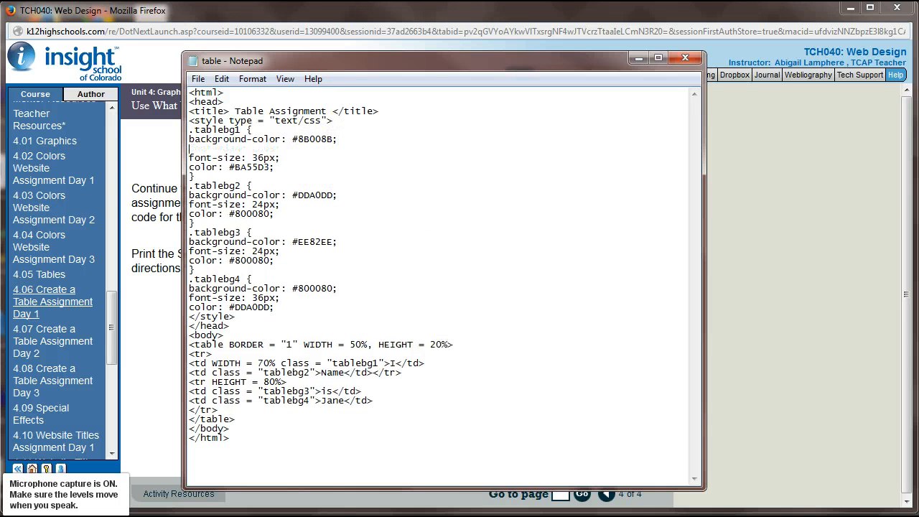
Add 'font-family: Verdana;' to the cell style and save table.html.
type("font")
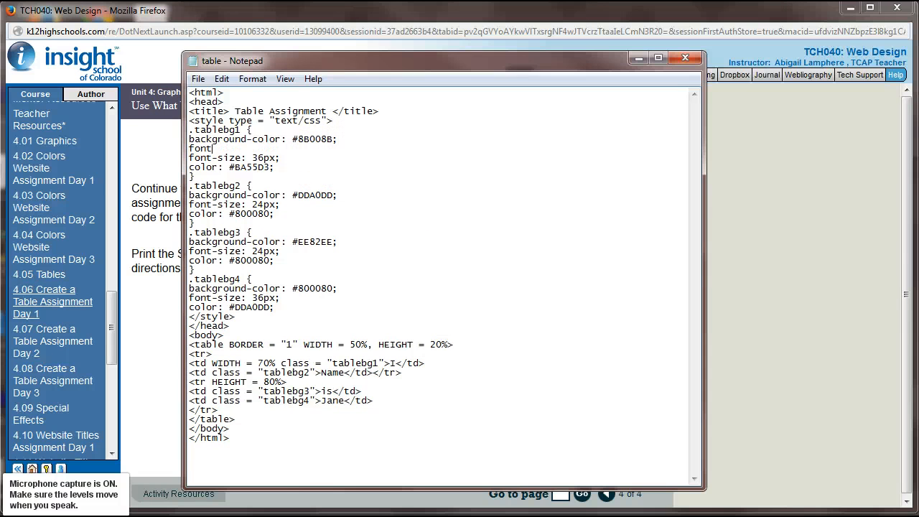
type("-family:")
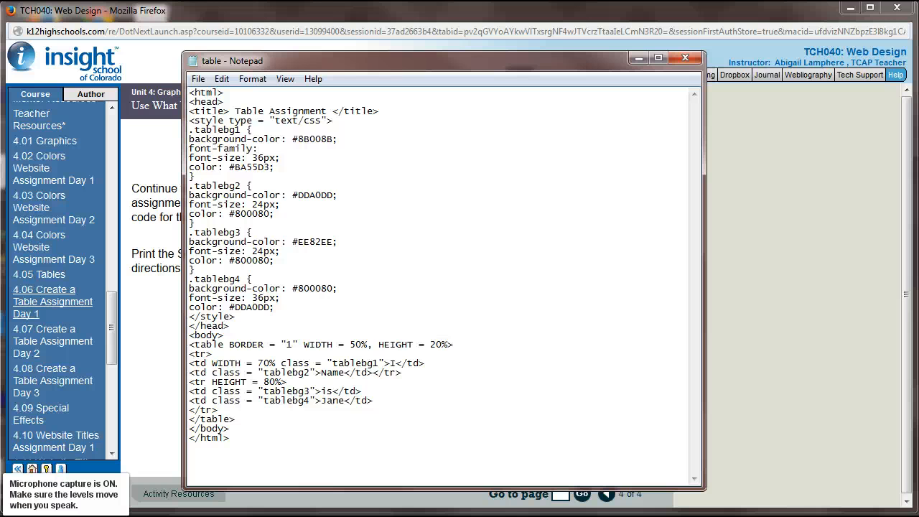
type("Ver")
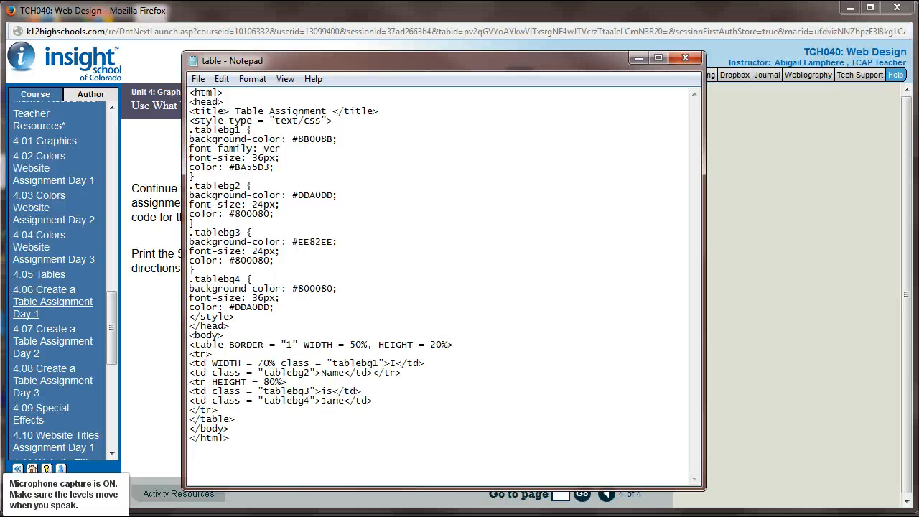
type("dana;")
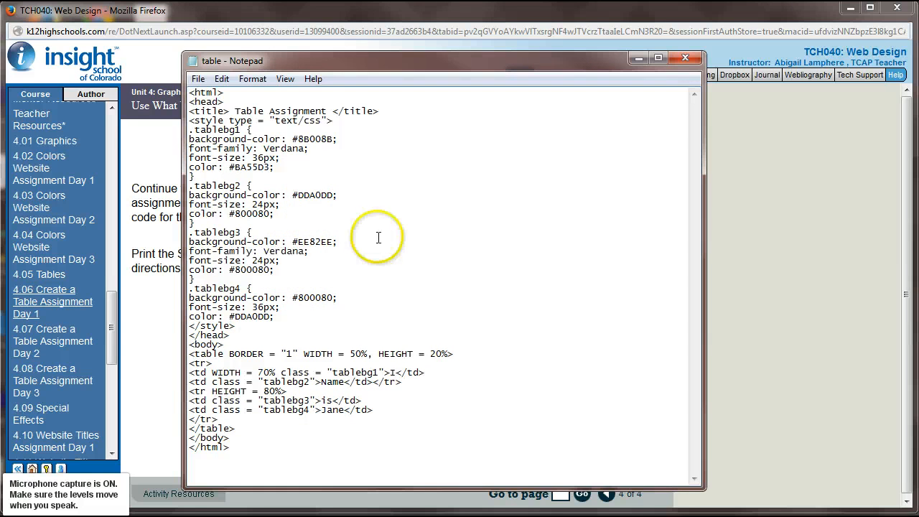
left_click(198, 79)
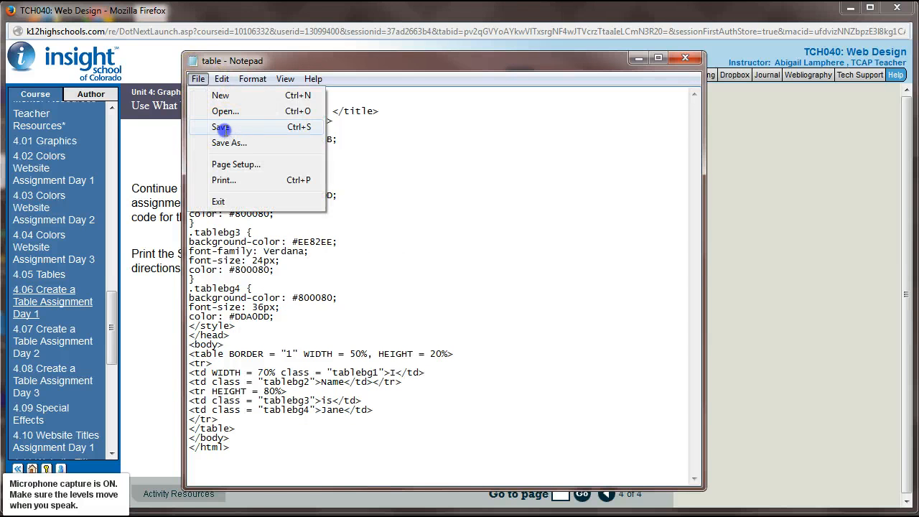
left_click(219, 127)
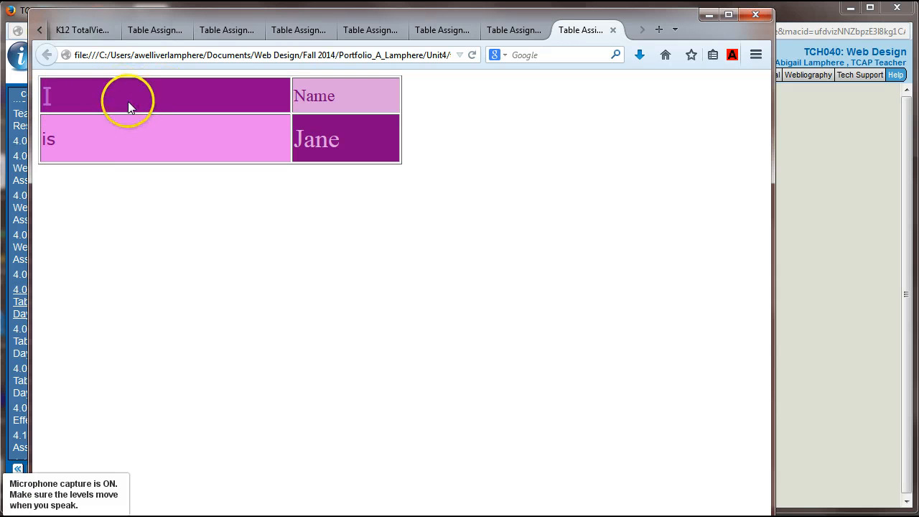
mouse_move(342, 99)
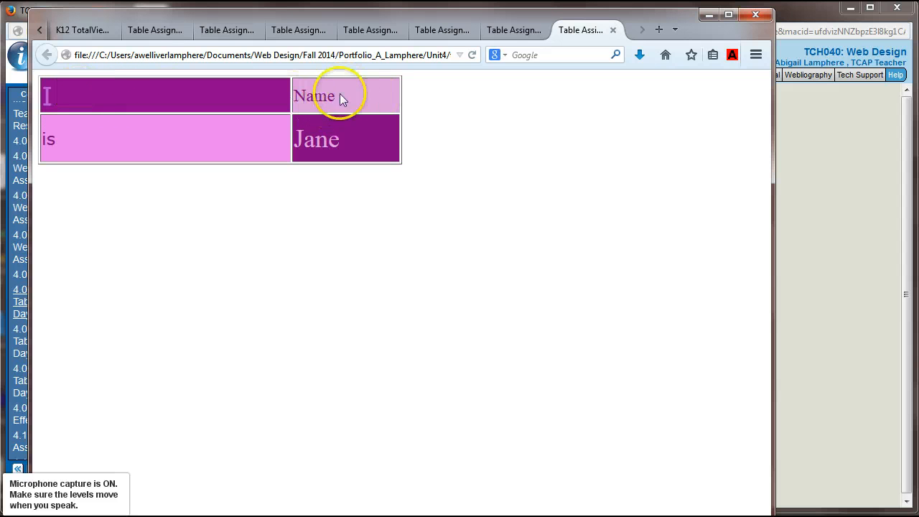
mouse_move(70, 153)
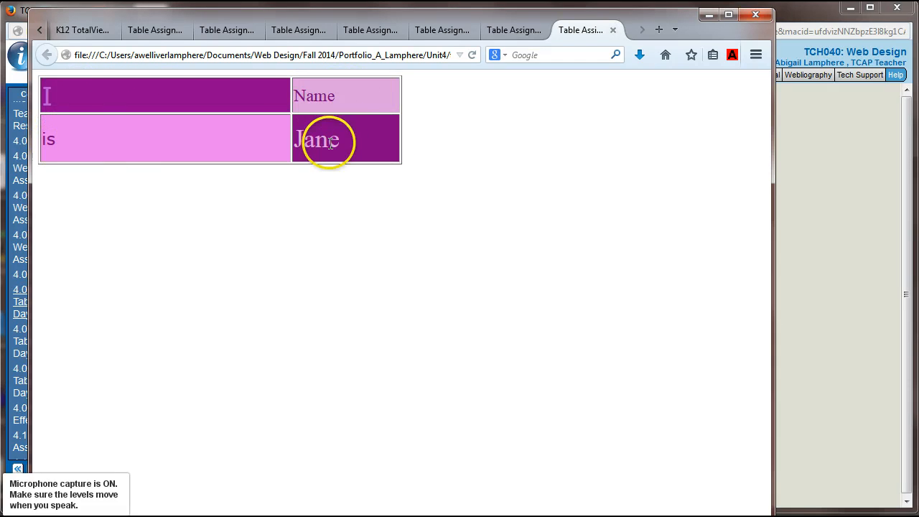
mouse_move(413, 24)
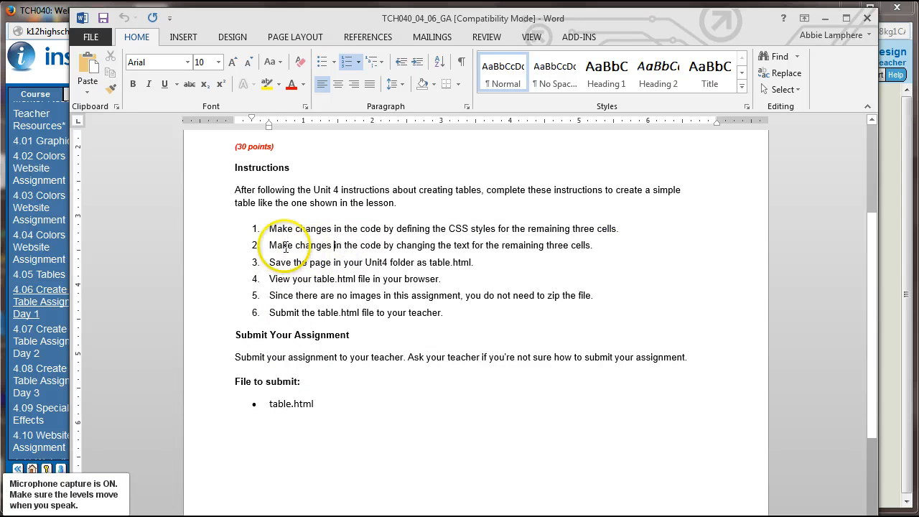
Highlight step 2 in the Word instructions about changing the cell text.
left_click_drag(294, 245, 394, 245)
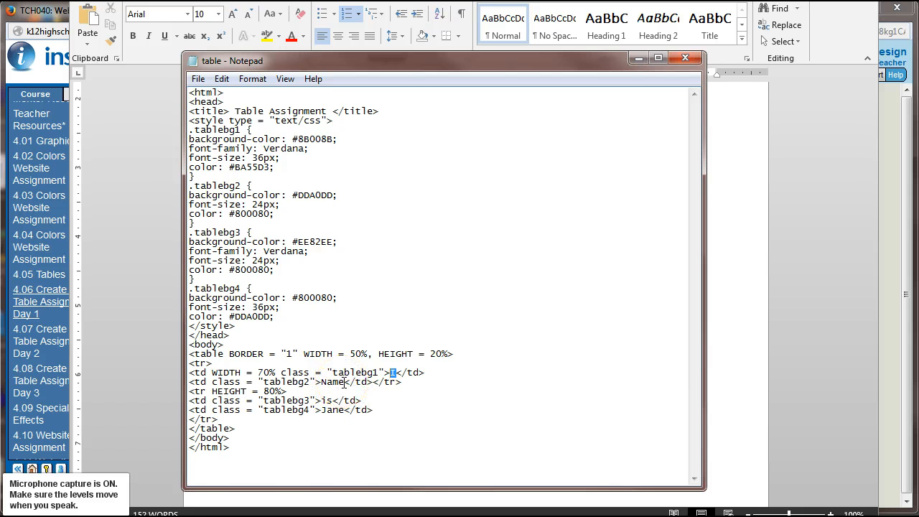
Replace the cell words Name, is and Jane with am, a and ROCKSTAR!
double_click(331, 381)
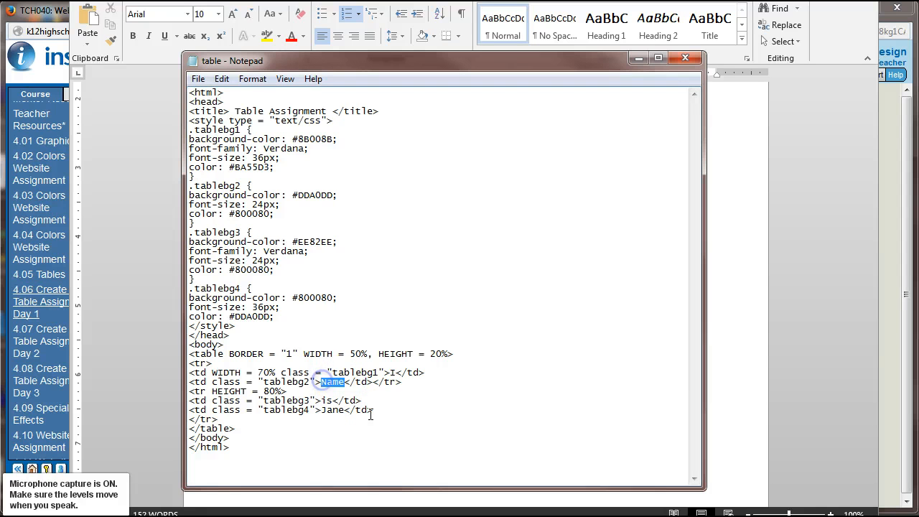
type("am")
left_click(275, 401)
type("a")
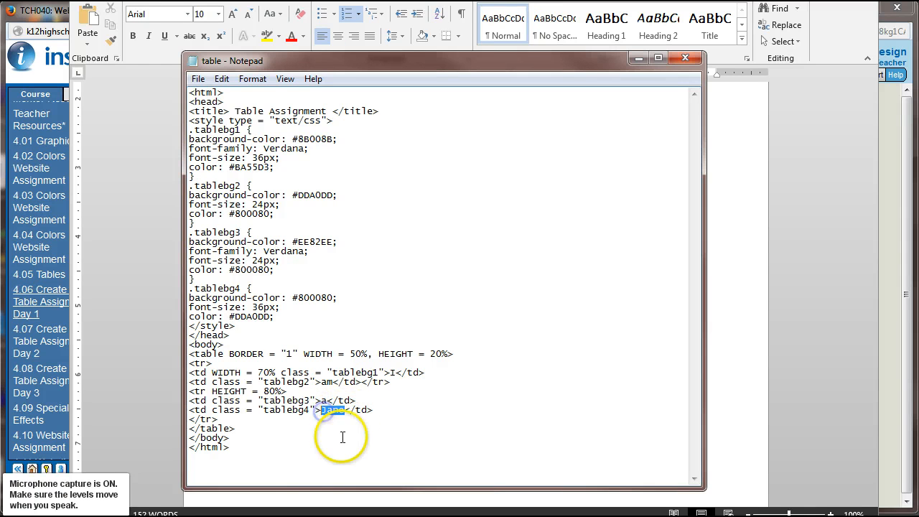
type("ROCKSTA")
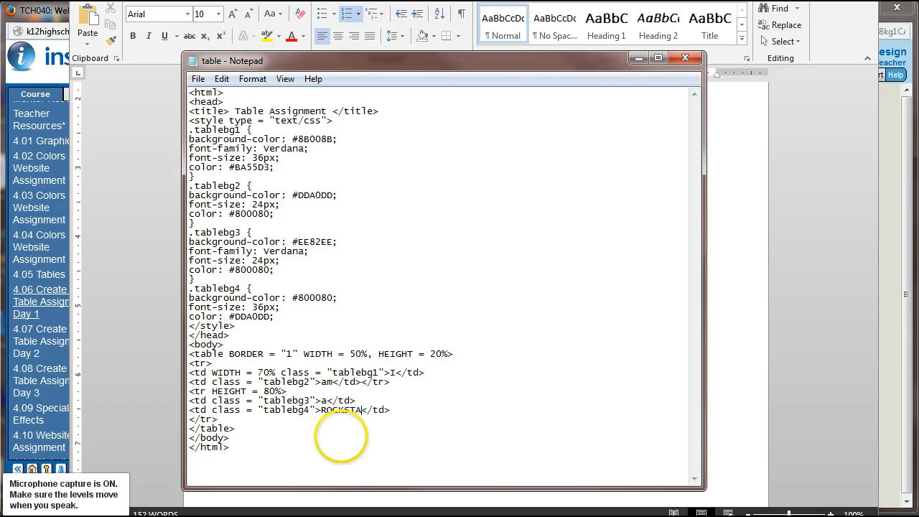
type("R!")
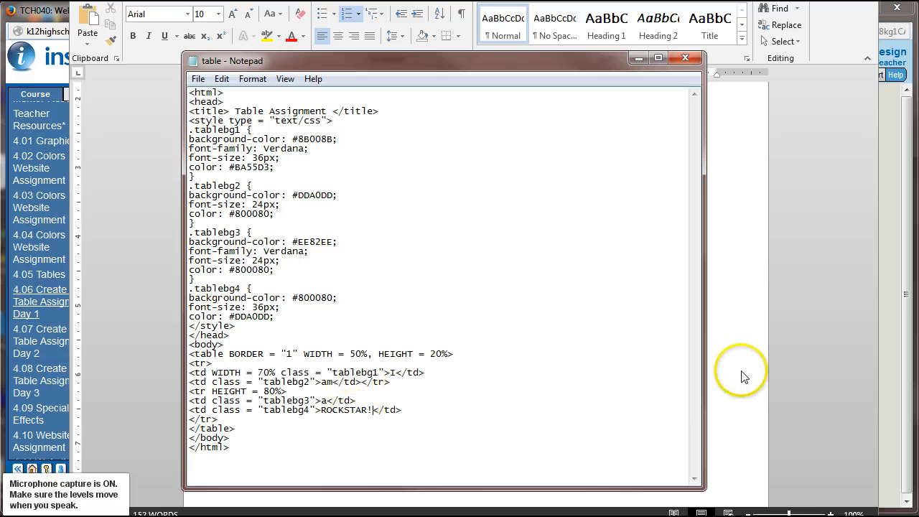
left_click(684, 57)
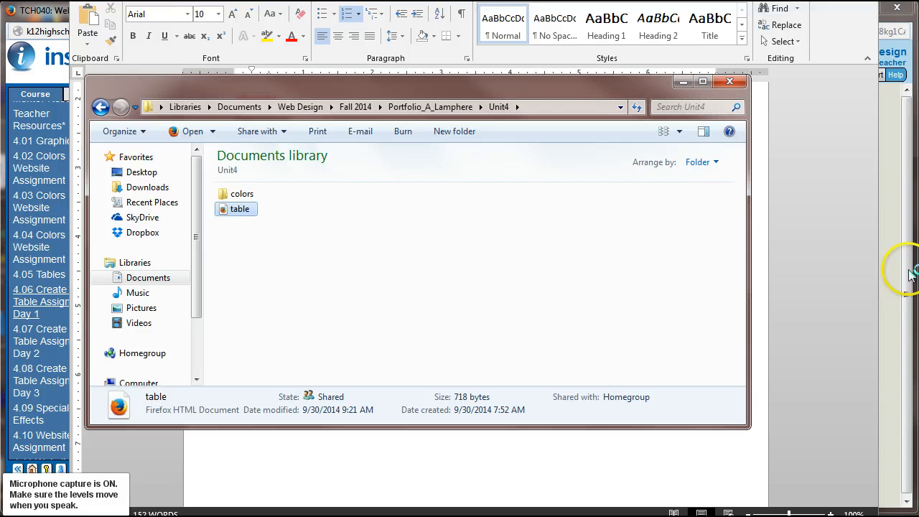
mouse_move(542, 362)
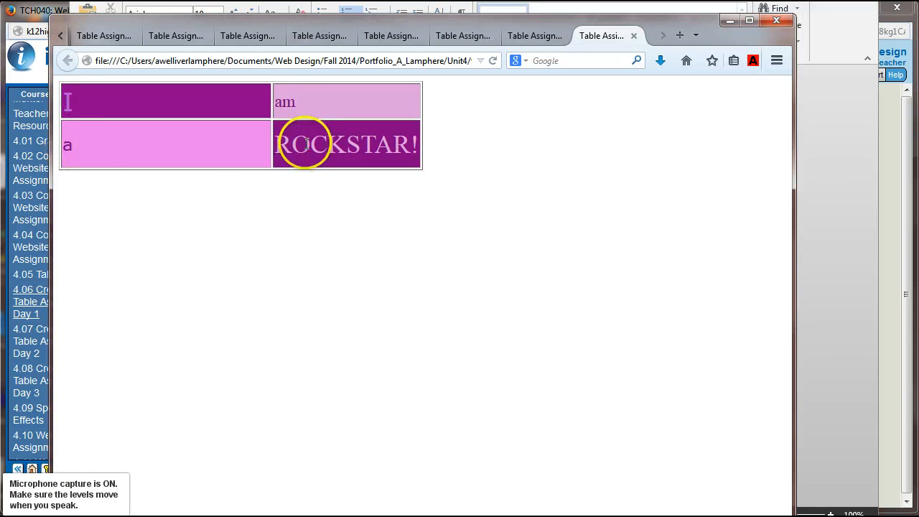
mouse_move(325, 169)
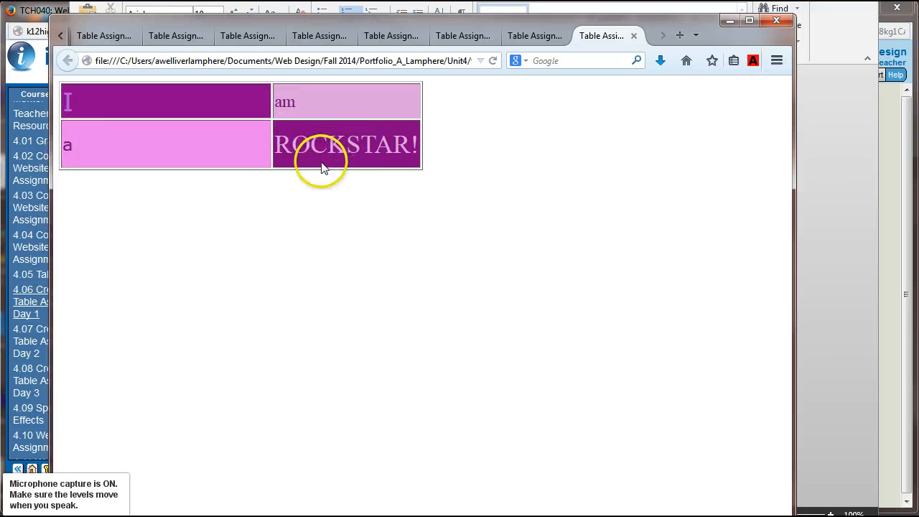
Select the ROCKSTAR! text in the table's last cell to check it.
double_click(346, 144)
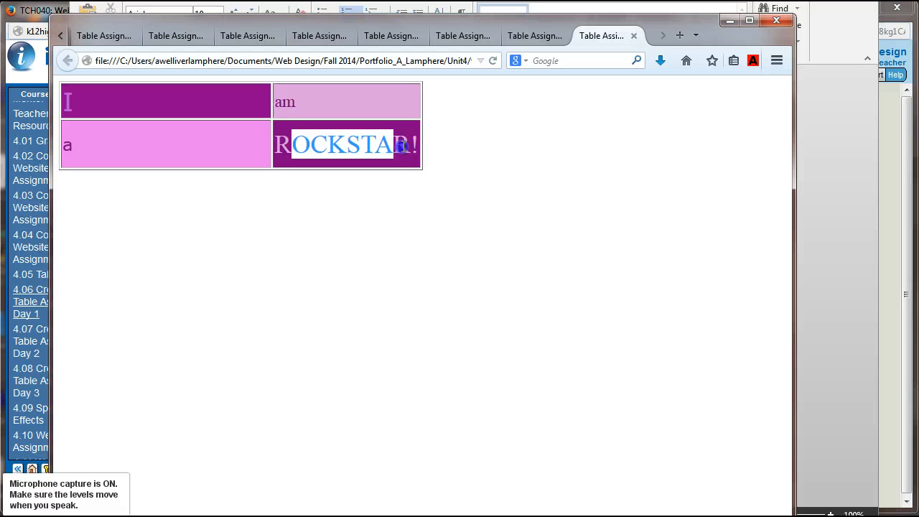